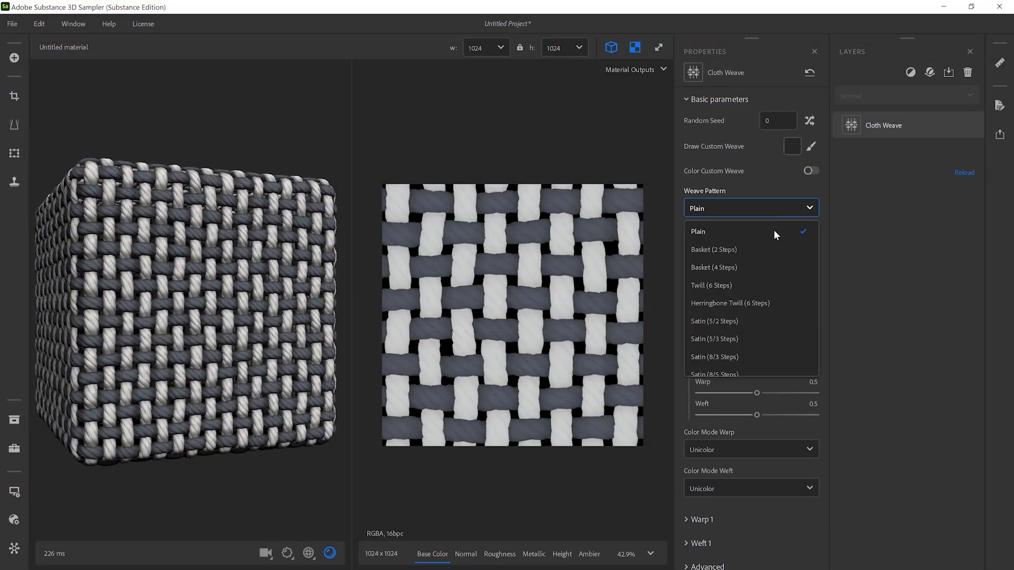
Choose Herringbone Twill weave and paint a stripe into the second Cloth Weave layer's custom mask.
click(731, 303)
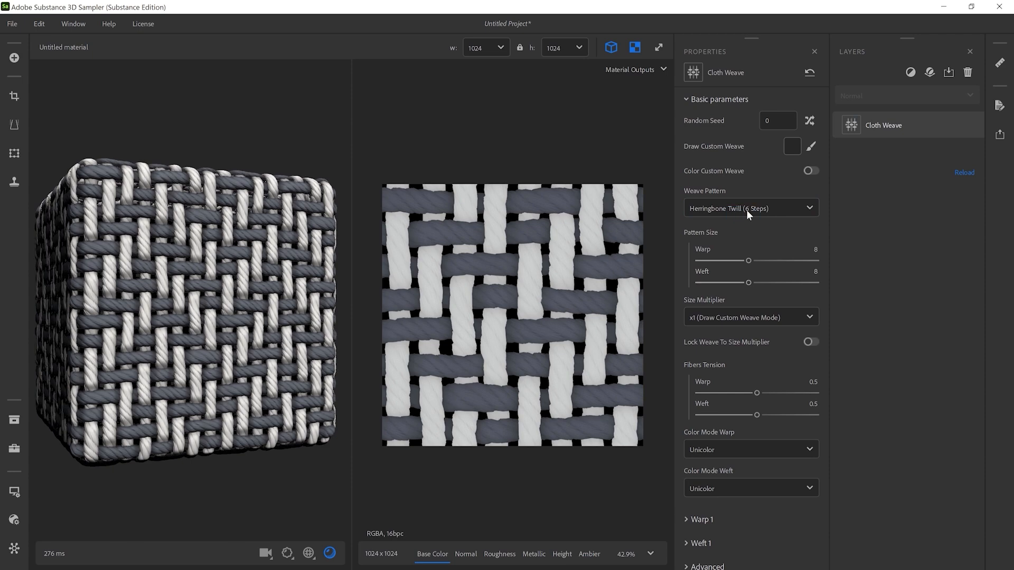
click(751, 207)
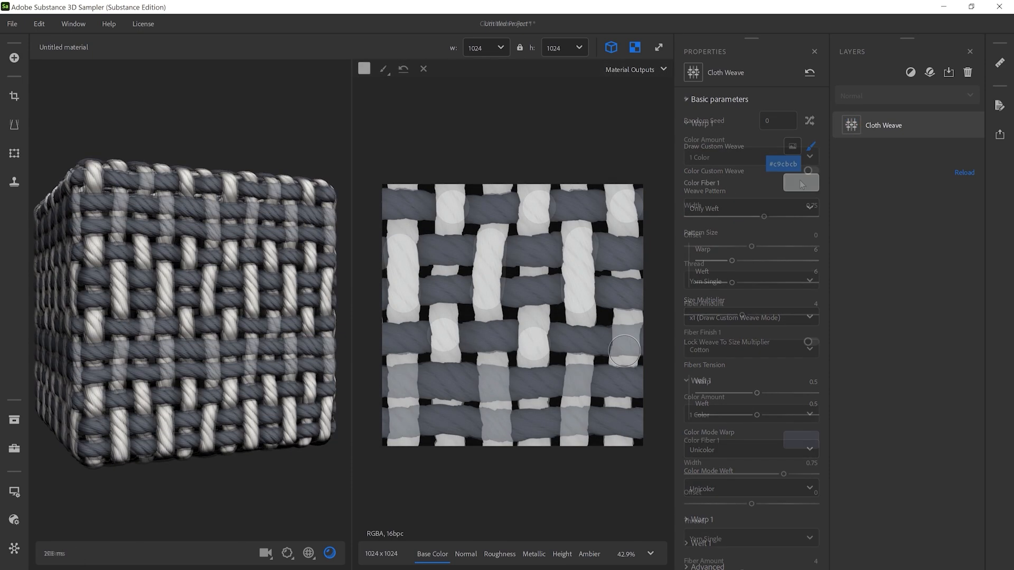
click(801, 182)
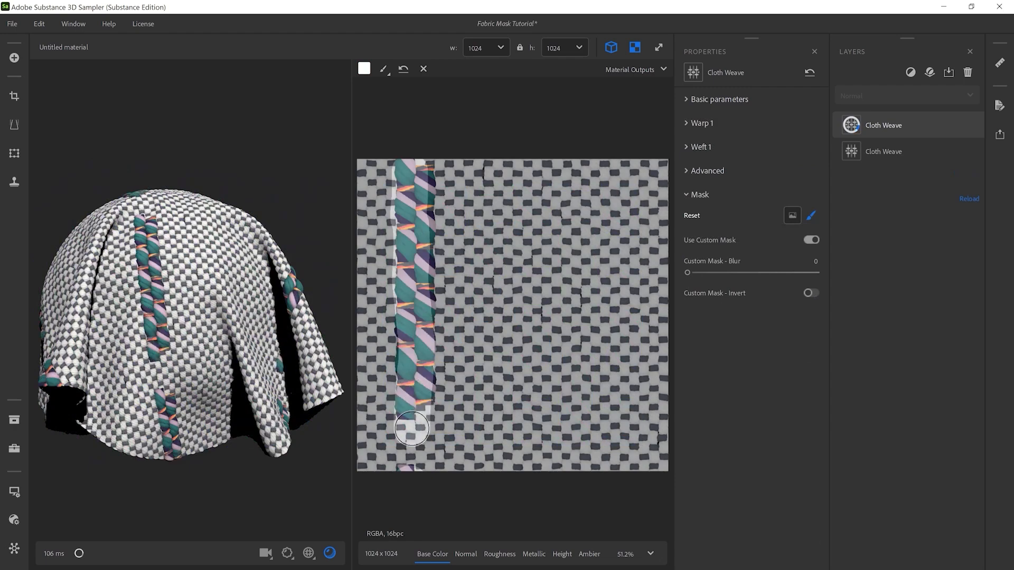
drag(411, 428, 499, 318)
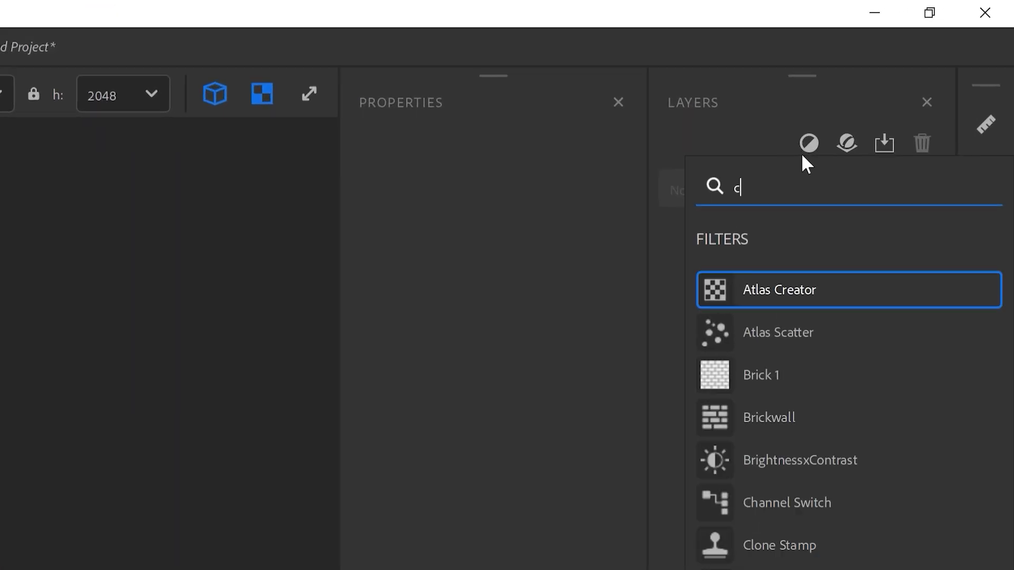
Add a Cloth Weave filter layer and drop the material resolution to 1024.
text(loth weave)
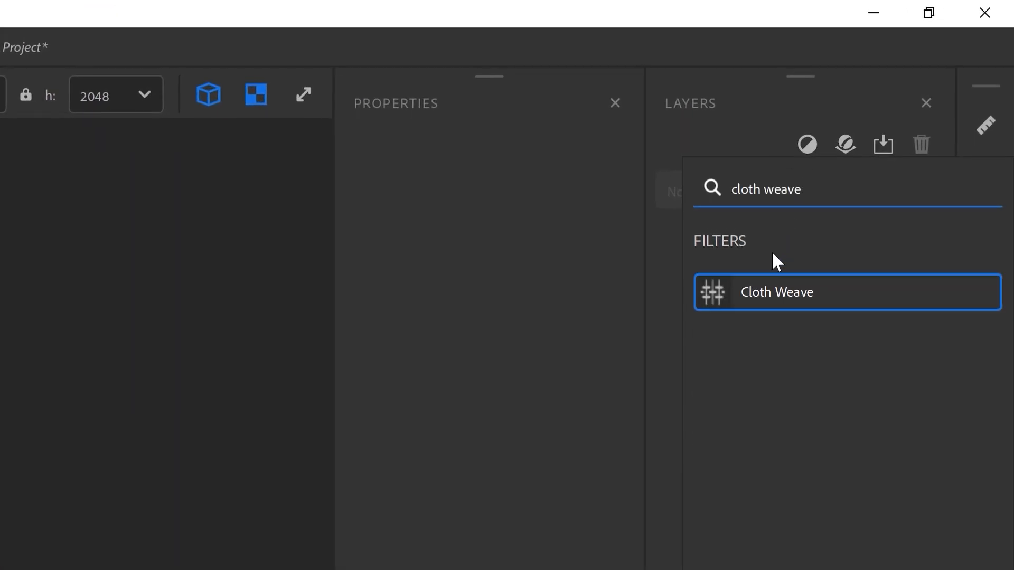
click(777, 292)
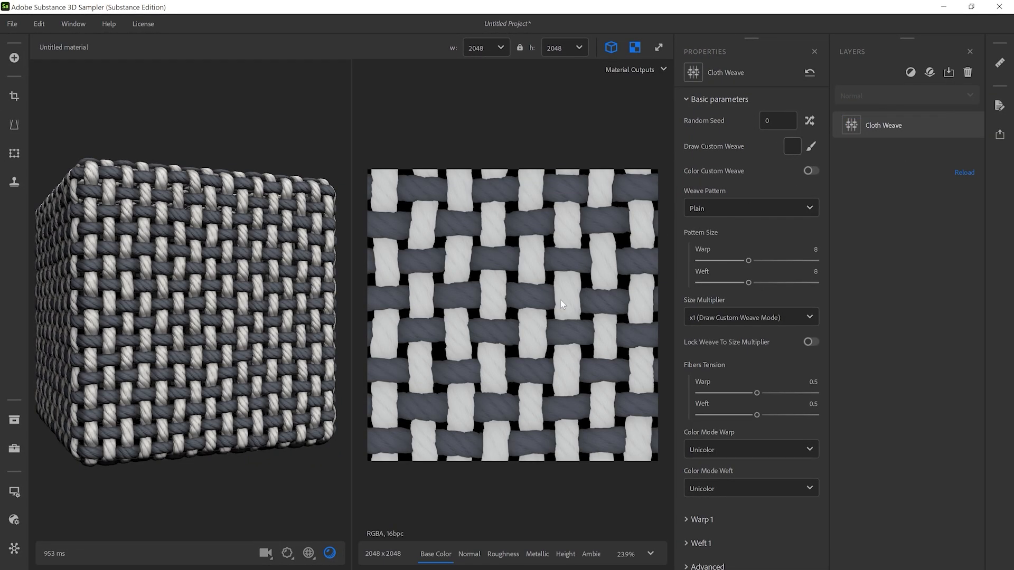
click(579, 47)
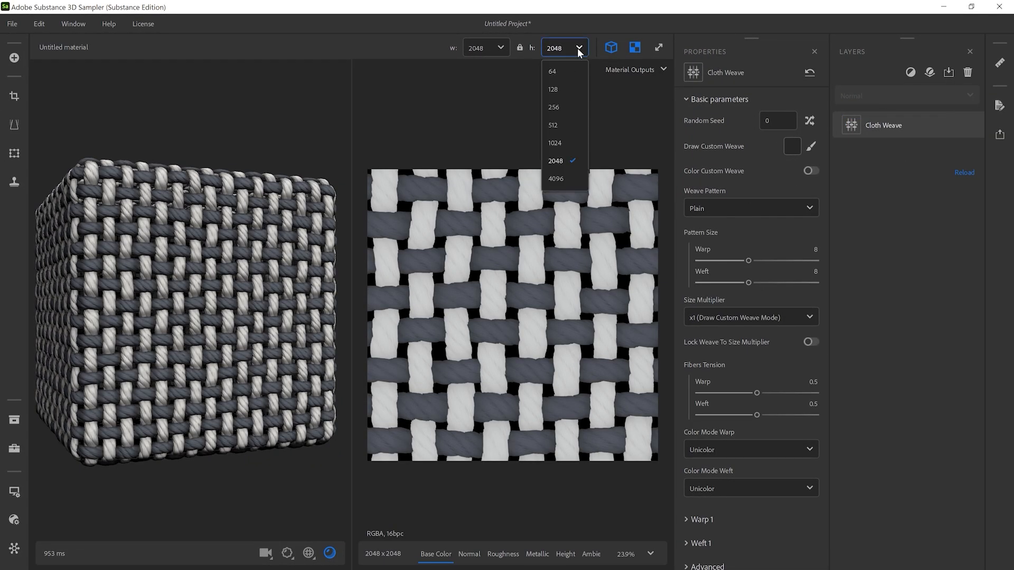
mouse_move(576, 144)
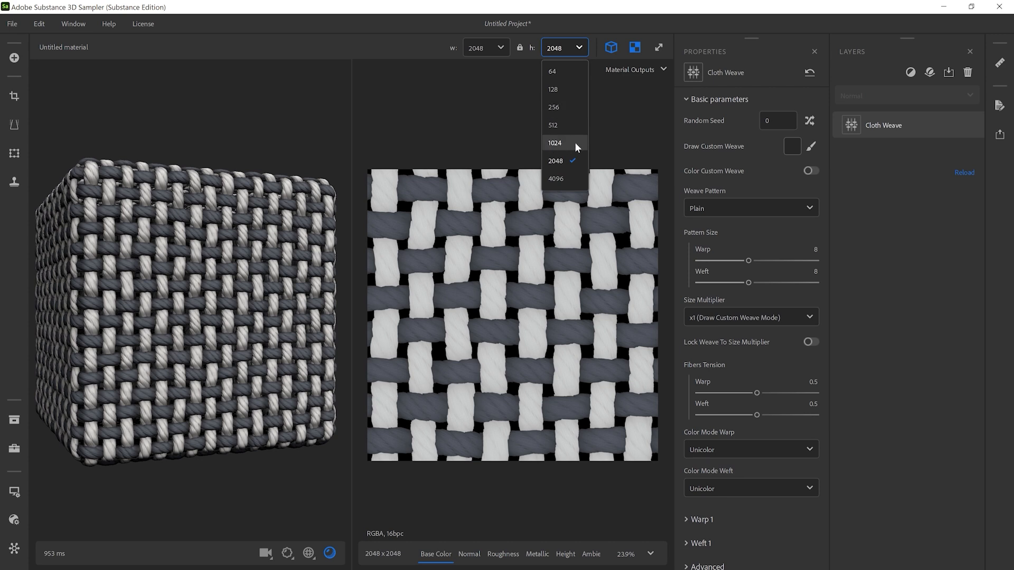
click(555, 141)
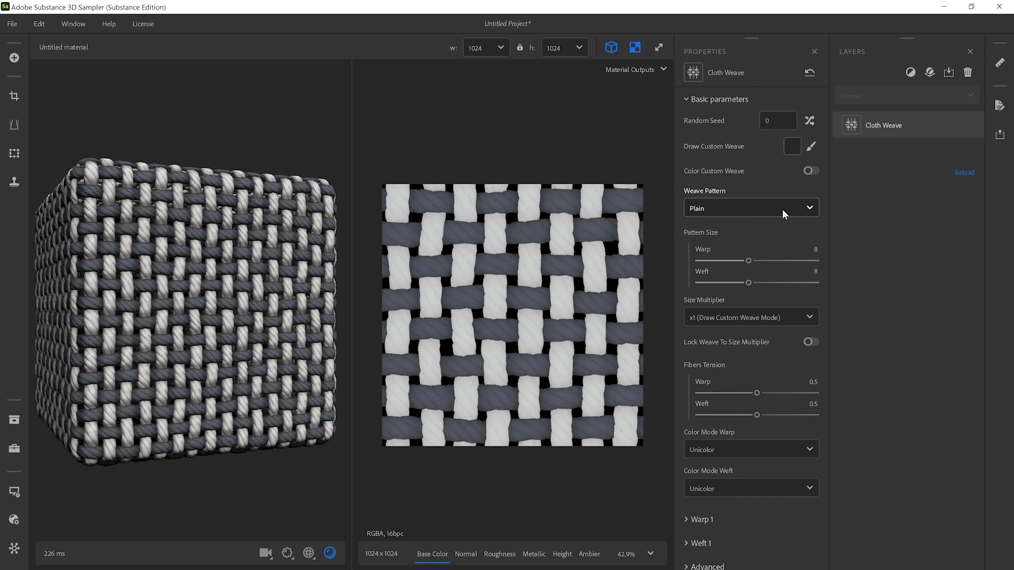
Try Satin (5/3 Steps), then settle on Herringbone Twill (6 Steps) as the weave pattern.
click(751, 207)
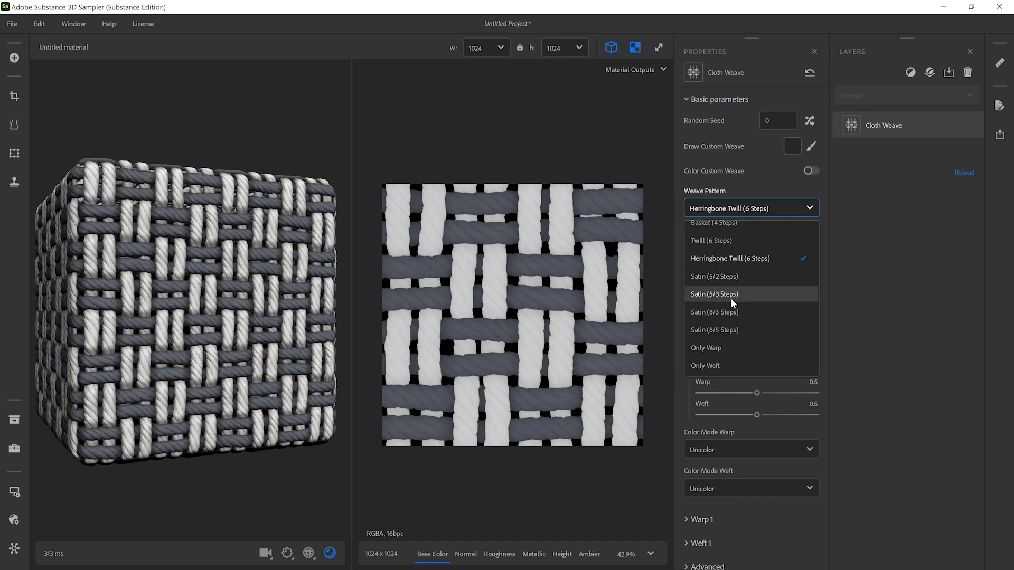
click(714, 294)
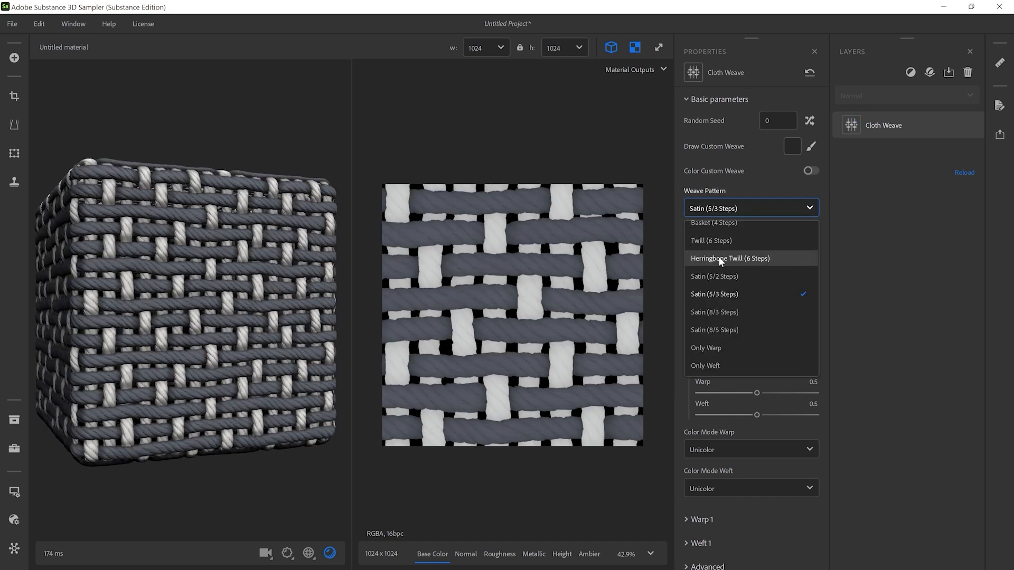
click(729, 258)
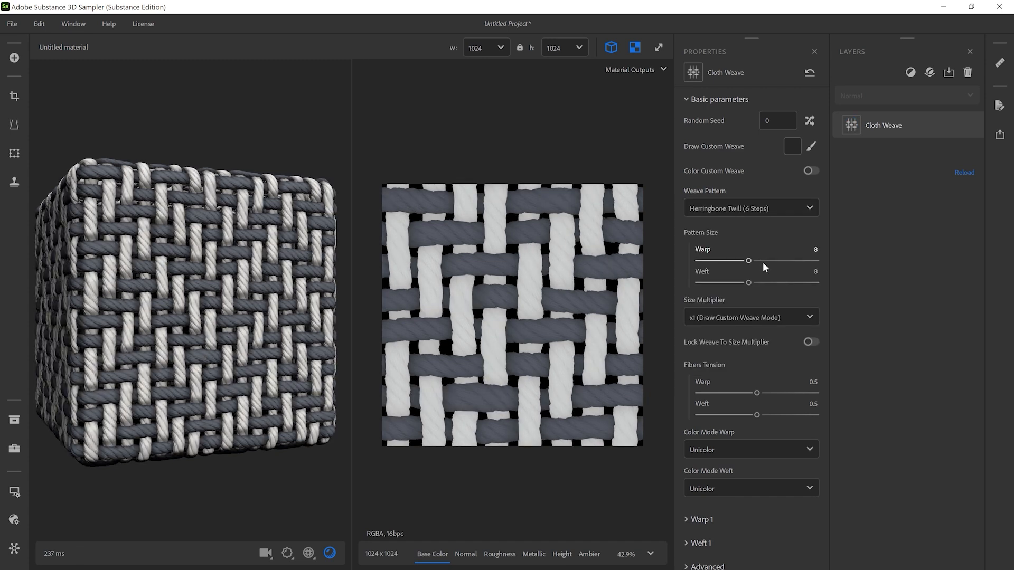
Adjust the warp and weft pattern sizes up, then bring both back to 6.
drag(749, 260, 774, 260)
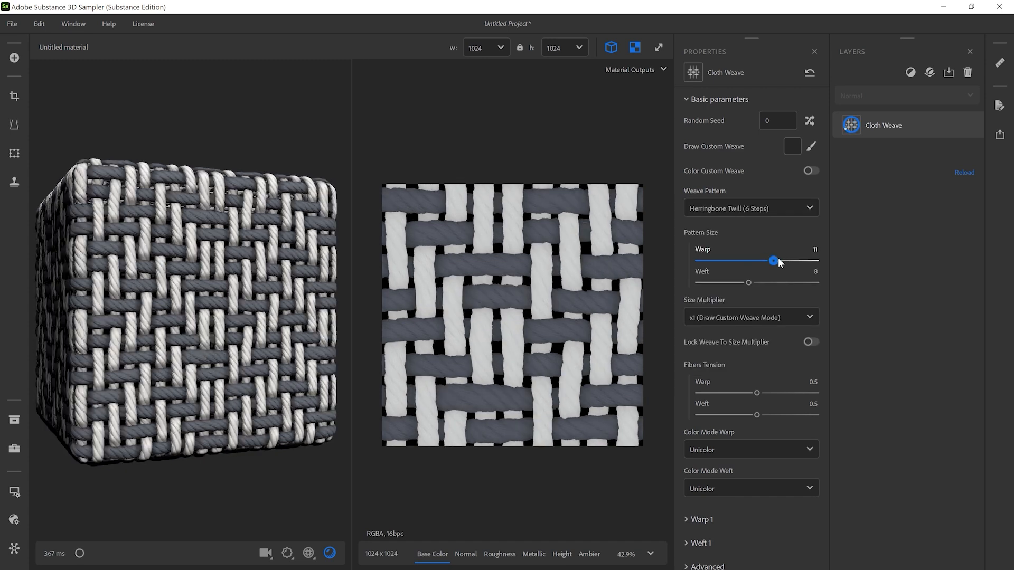
drag(748, 283, 782, 283)
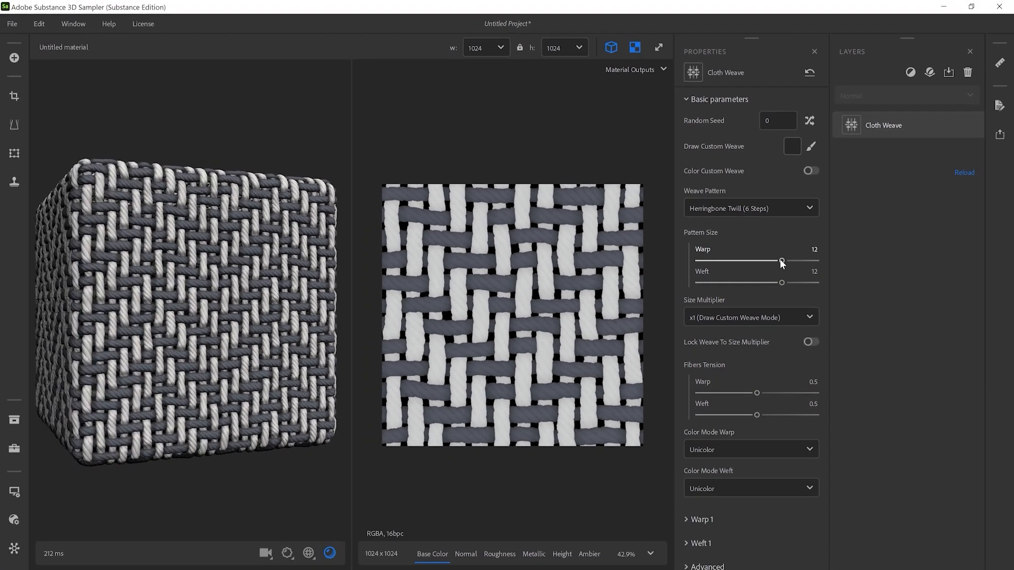
drag(781, 261, 732, 261)
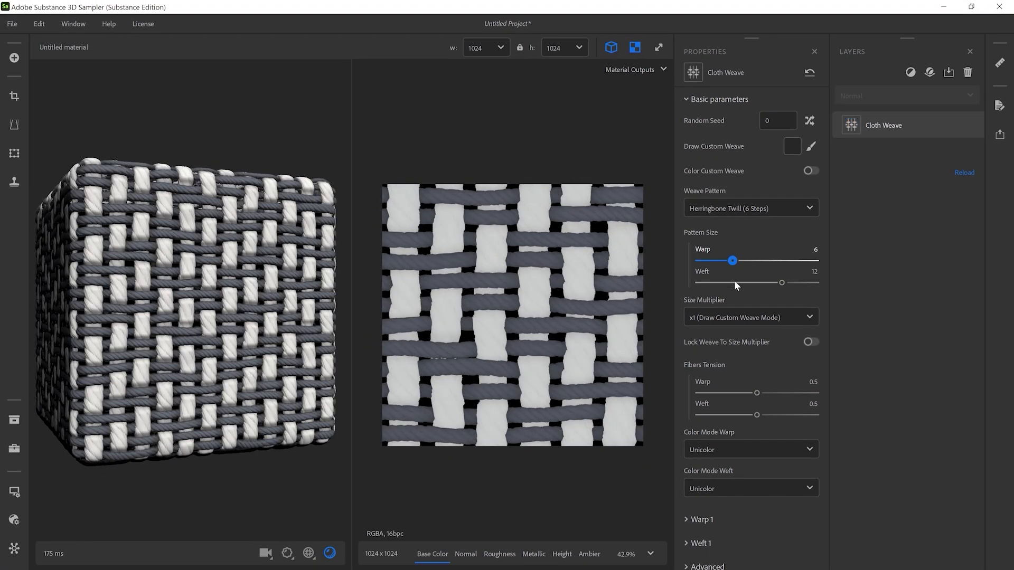
drag(781, 283, 732, 283)
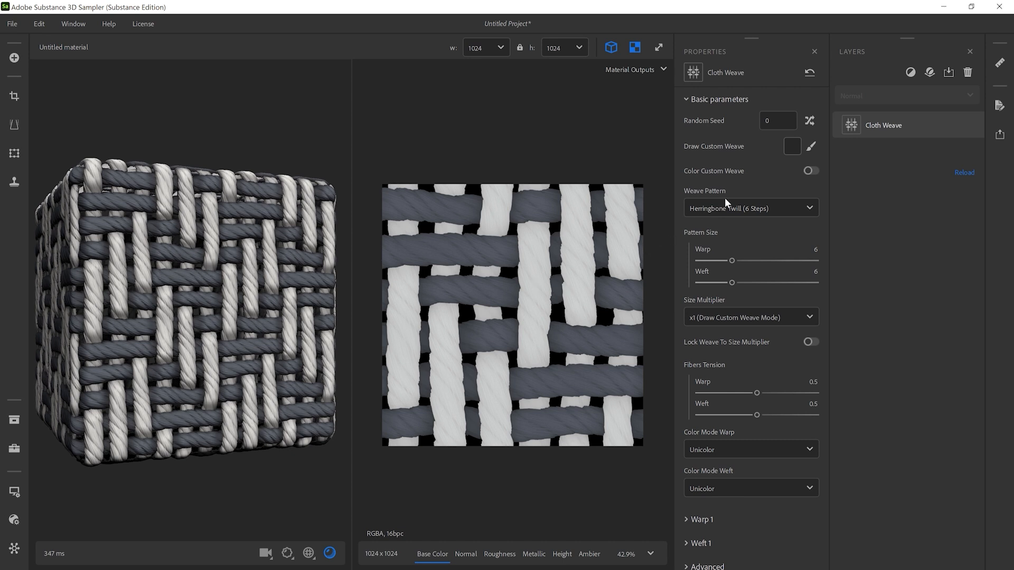
Paint white warp and black weft test strokes in Draw Custom Weave mode, then clear the drawing.
click(792, 146)
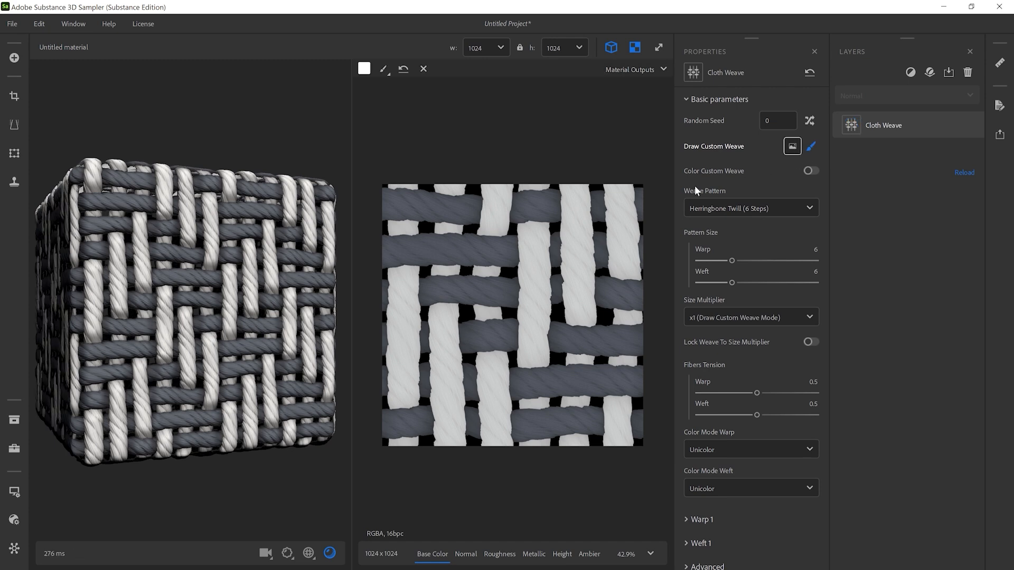
click(487, 315)
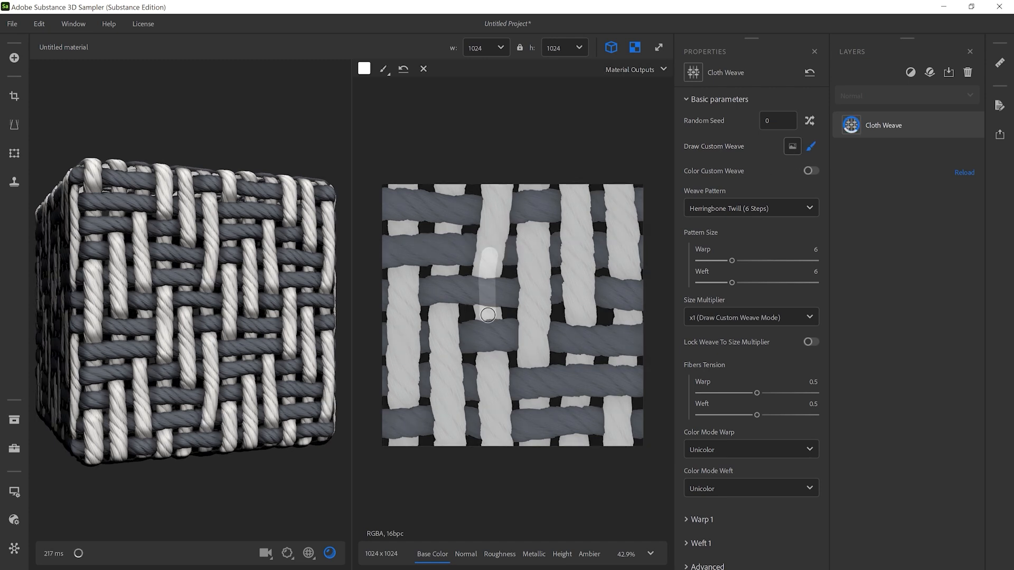
drag(488, 315, 449, 212)
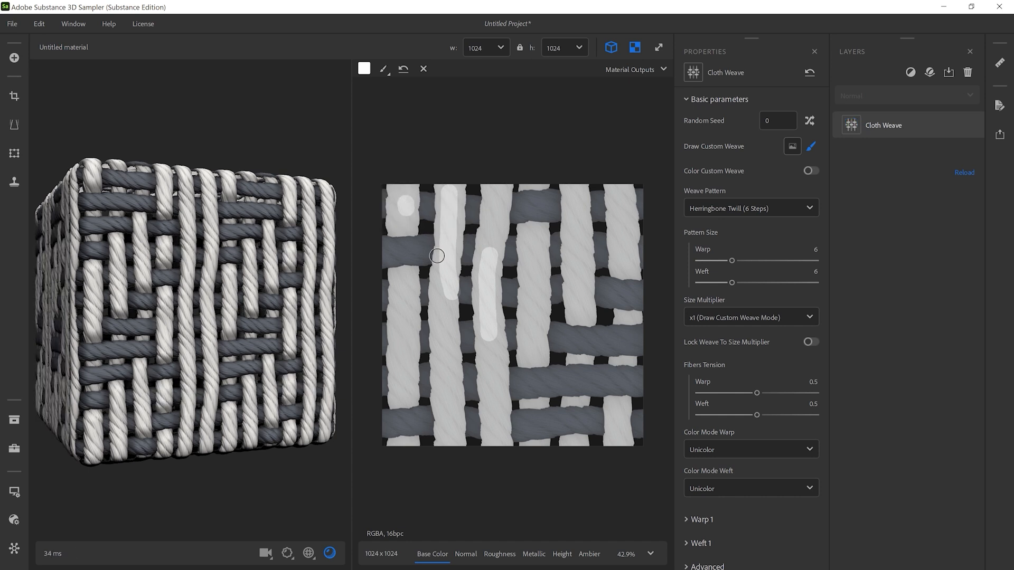
click(365, 68)
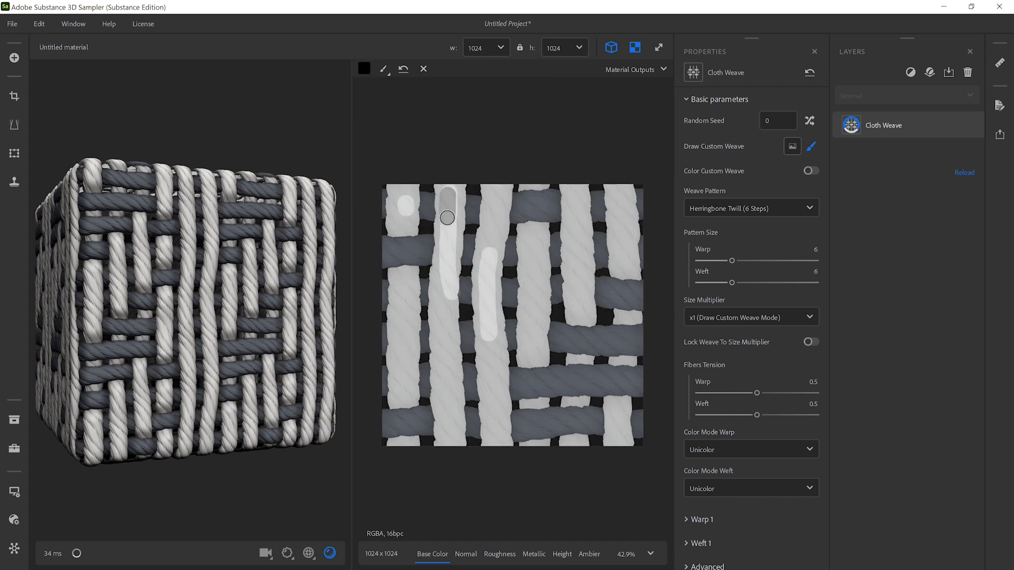
drag(446, 218, 496, 204)
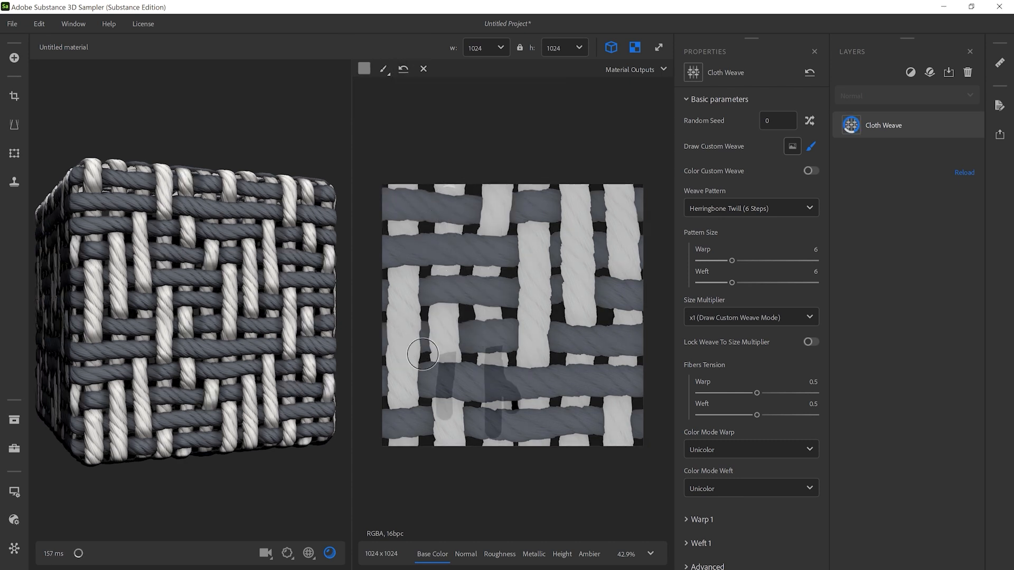
click(403, 69)
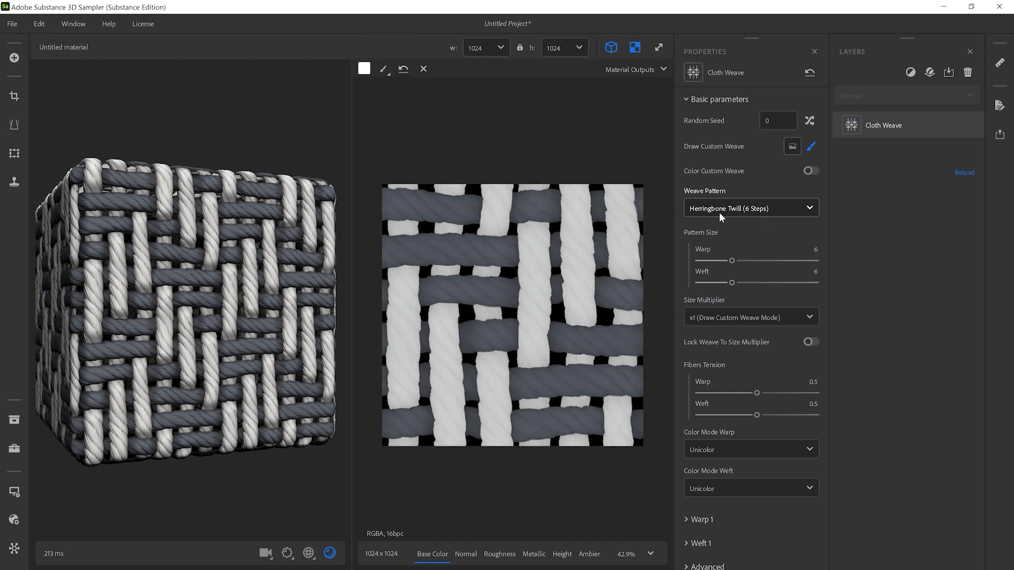
Set the weave pattern to Only Weft and paint two warp threads across the grey weft.
click(751, 207)
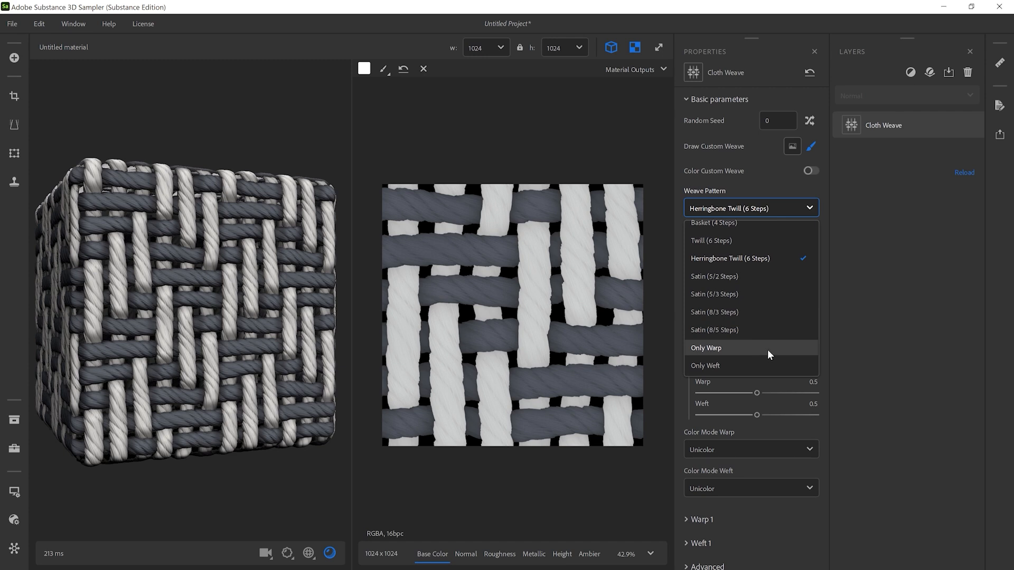
click(706, 365)
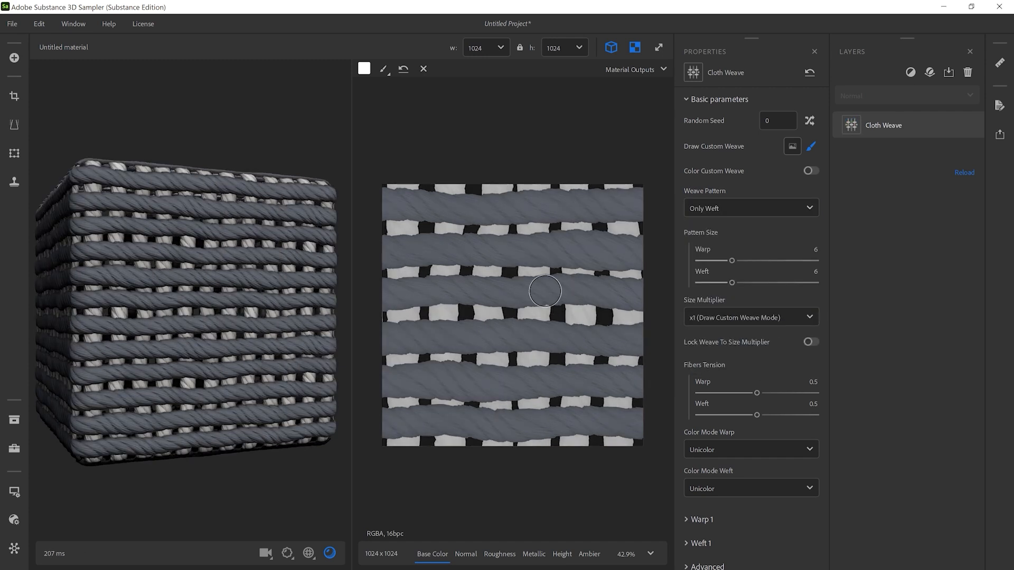
drag(545, 292, 407, 253)
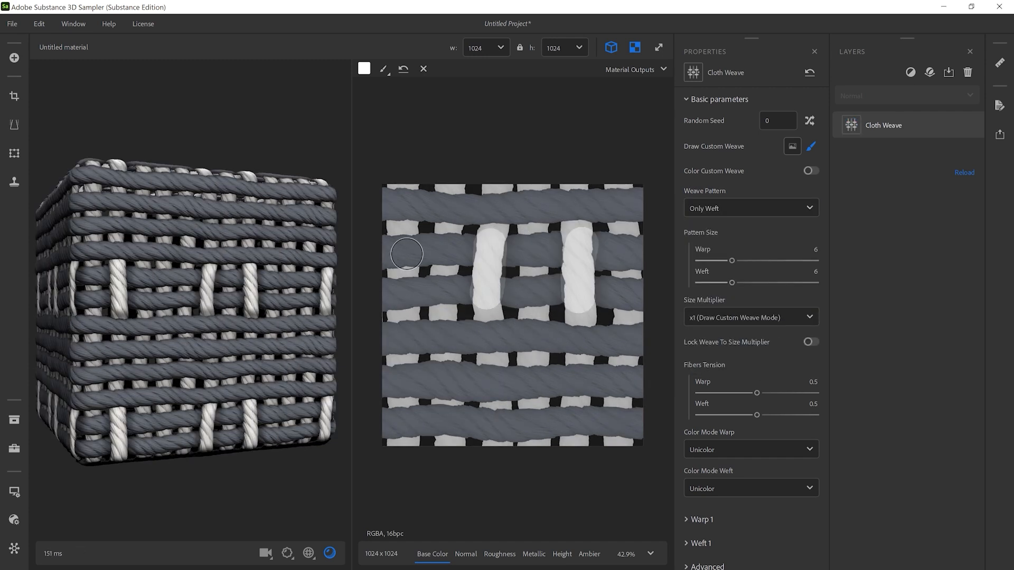
drag(407, 254, 624, 356)
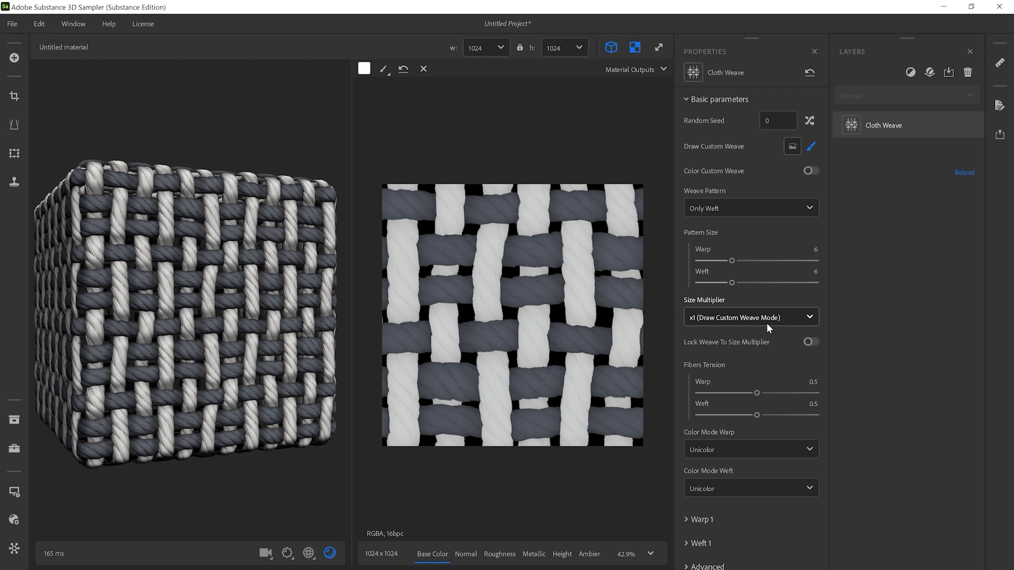
Tile the drawn weave at x6 with Lock Weave To Size Multiplier, then return to x1.
click(751, 317)
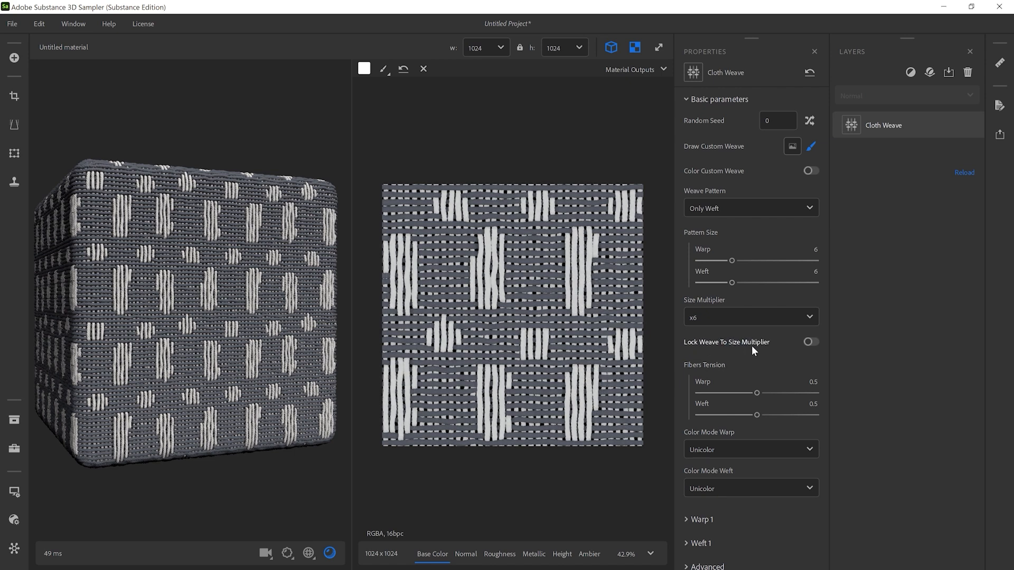
click(811, 342)
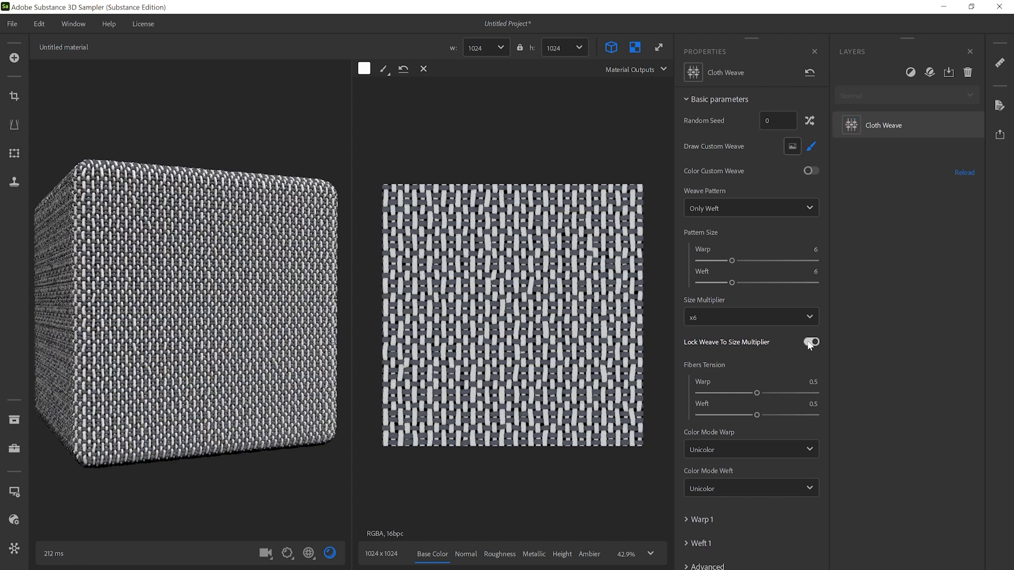
click(812, 343)
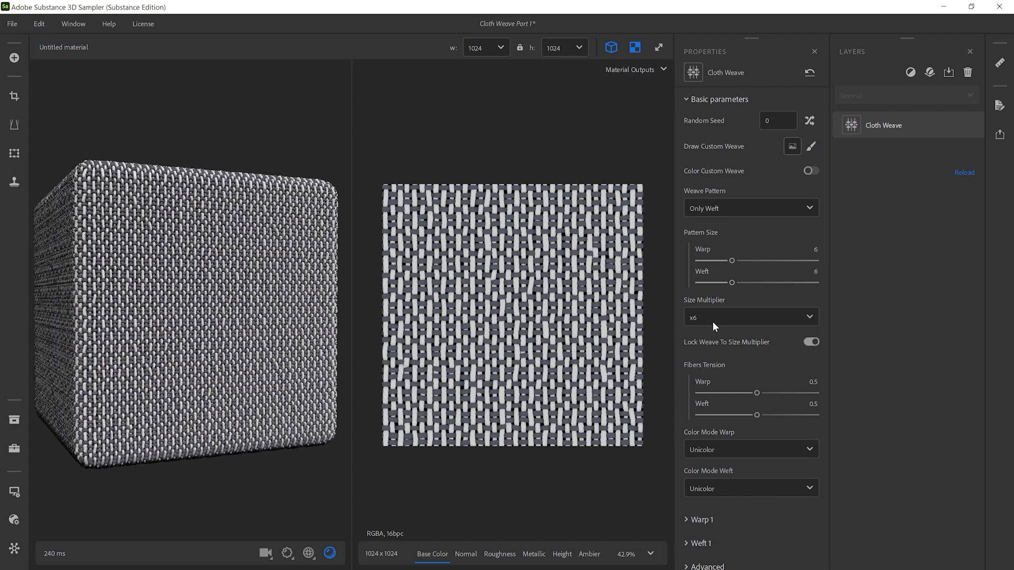
click(751, 317)
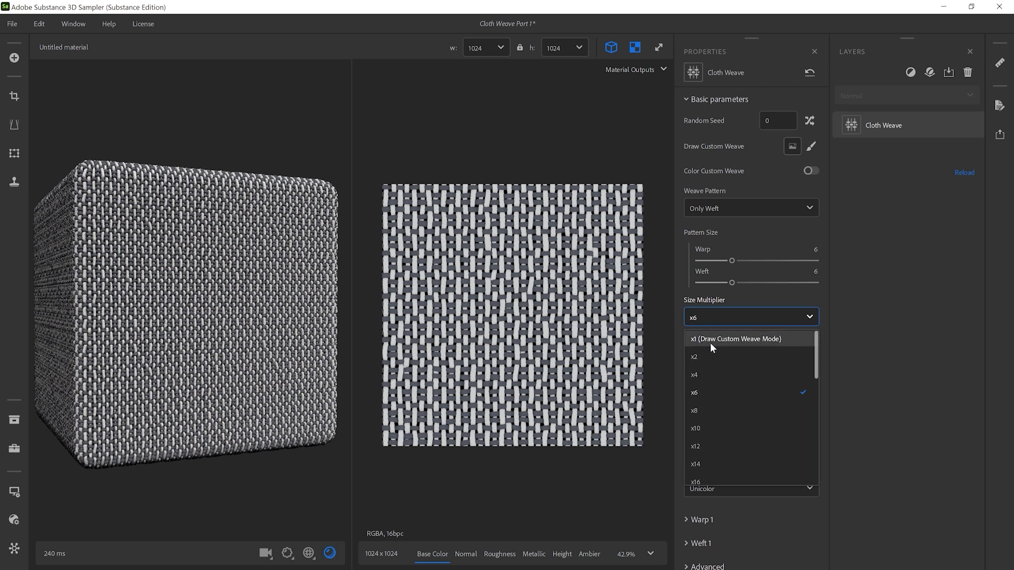
click(738, 338)
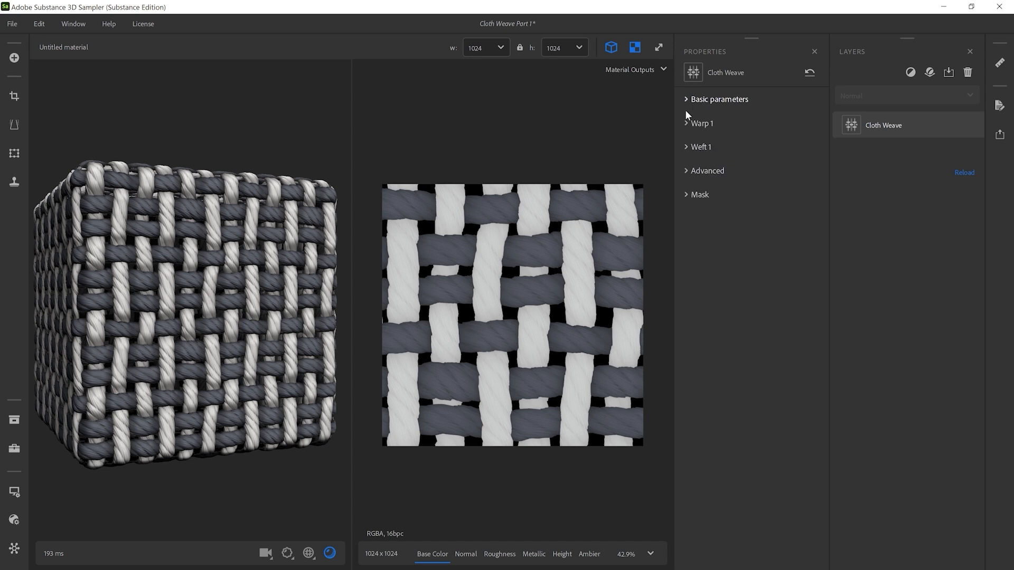
mouse_move(702, 152)
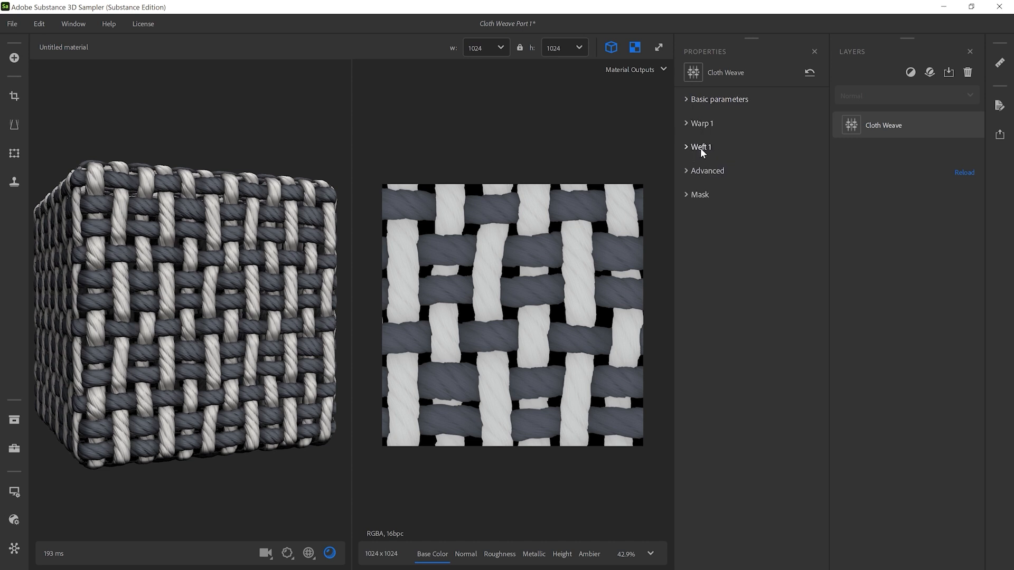
In Warp 1 set Color Fiber 1 to blue #2d5fc5 for the warp threads.
click(699, 123)
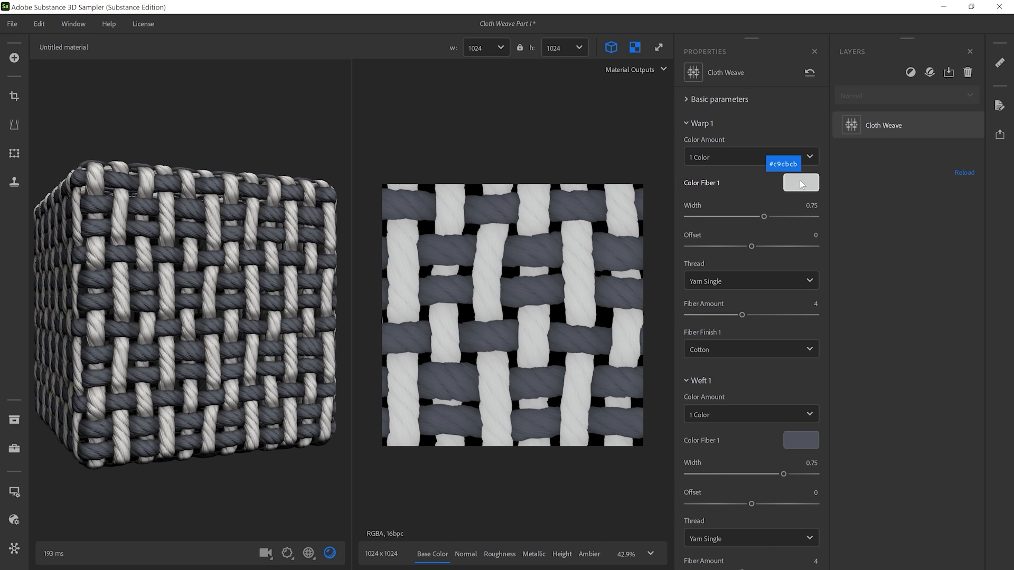
click(801, 183)
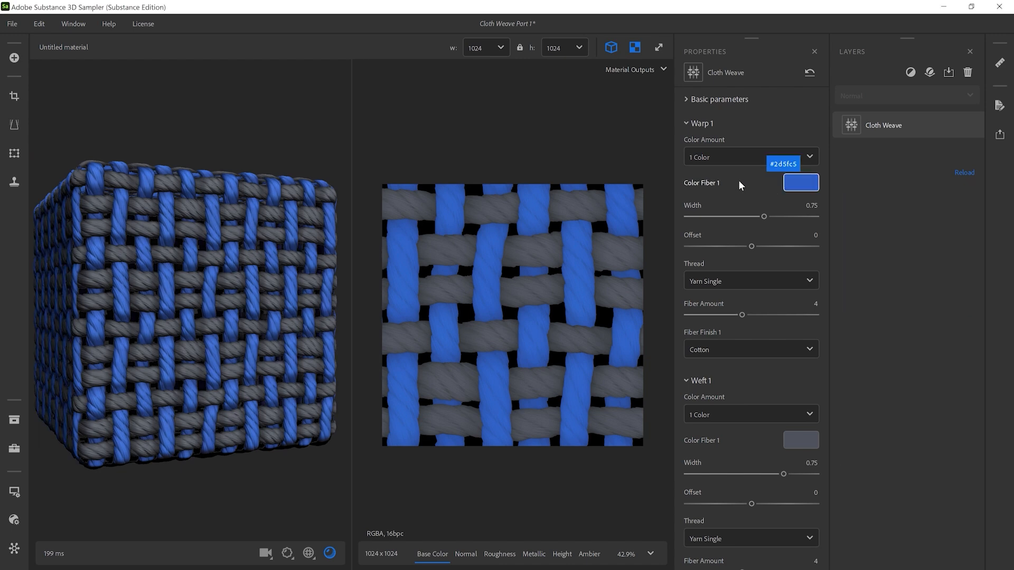
click(751, 157)
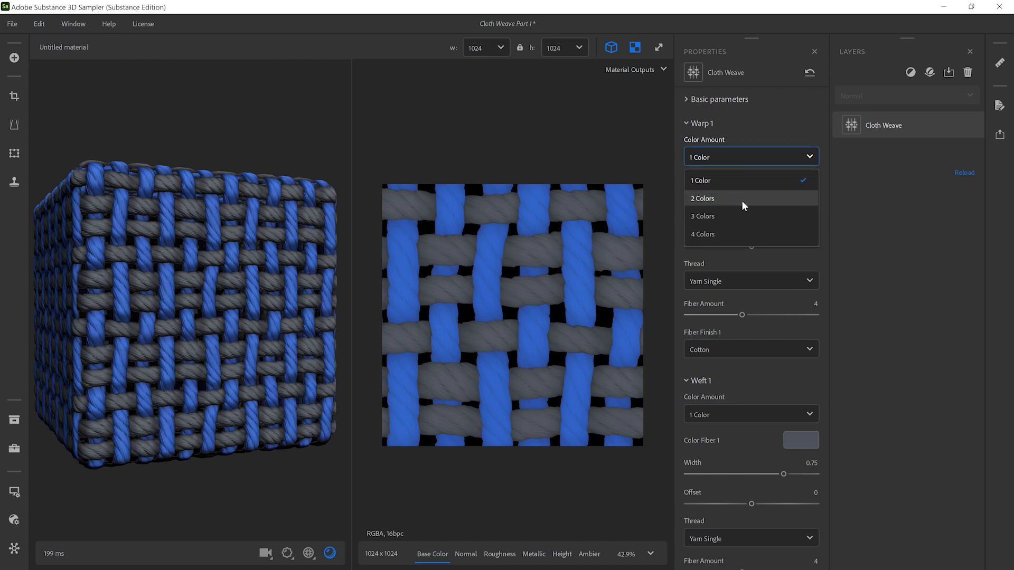
Give the warp two colours, blue and purple, with width 0.9 and offset about 0.
click(702, 198)
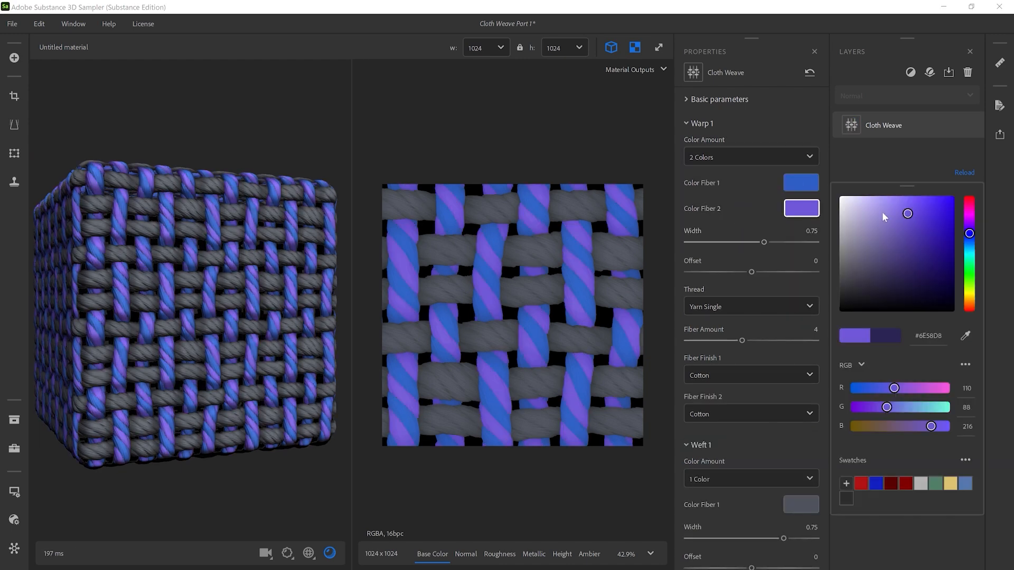
drag(764, 242, 725, 242)
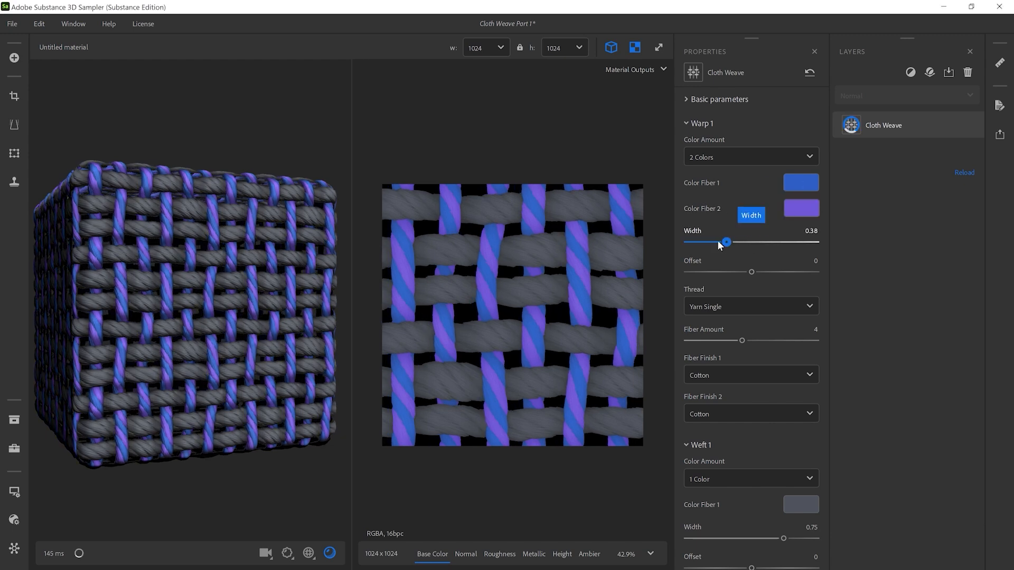
drag(726, 242, 787, 242)
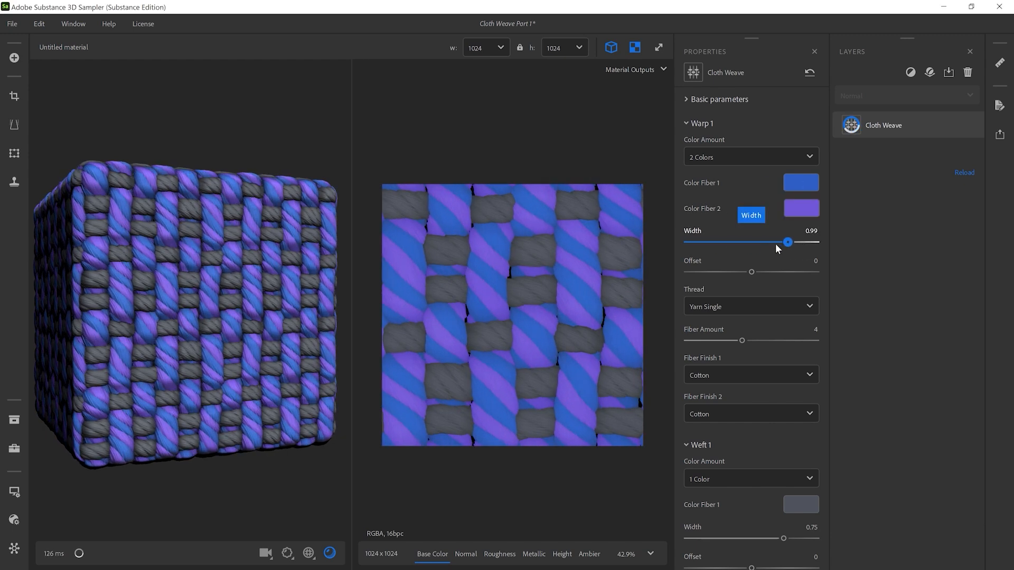
drag(751, 272, 696, 272)
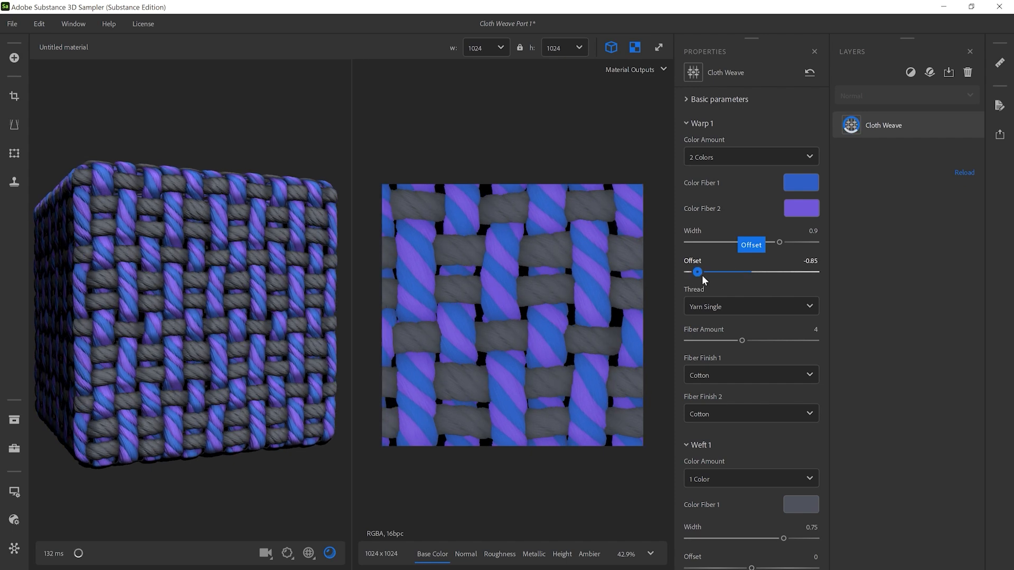
drag(697, 272, 754, 272)
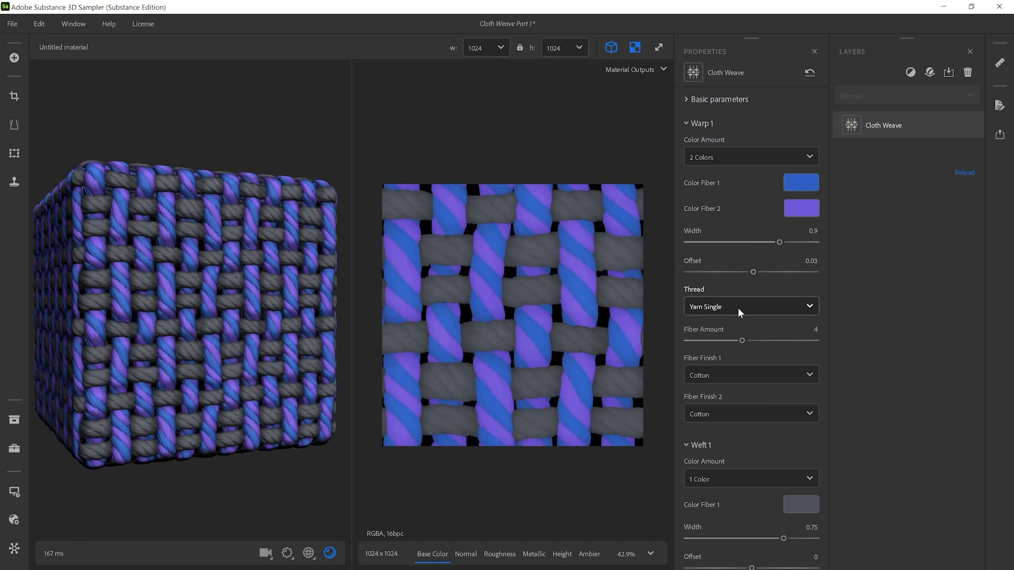
Turn the warp threads into Ribbon Fiber with an Anisotropic Metallic finish.
click(750, 306)
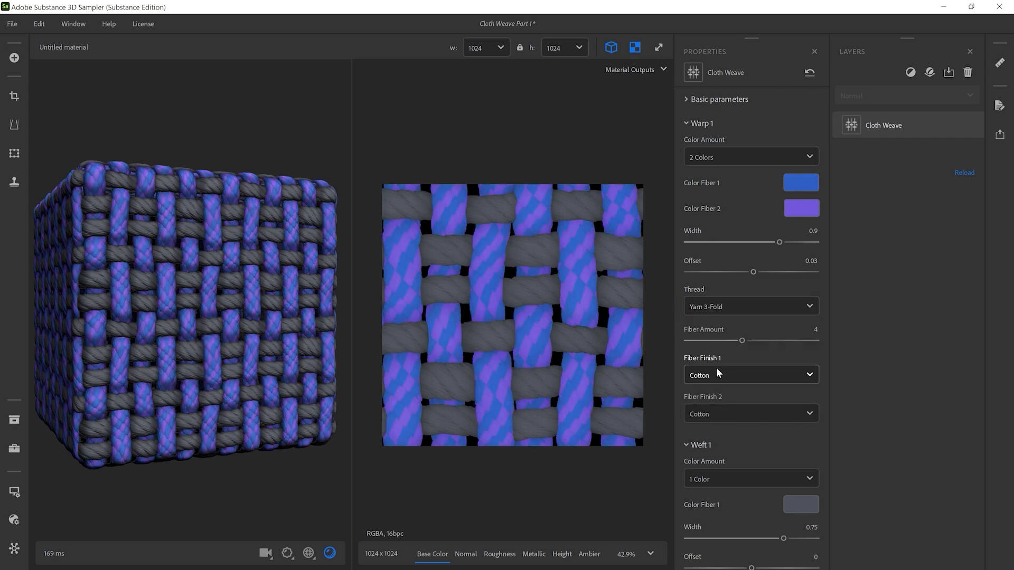
click(751, 307)
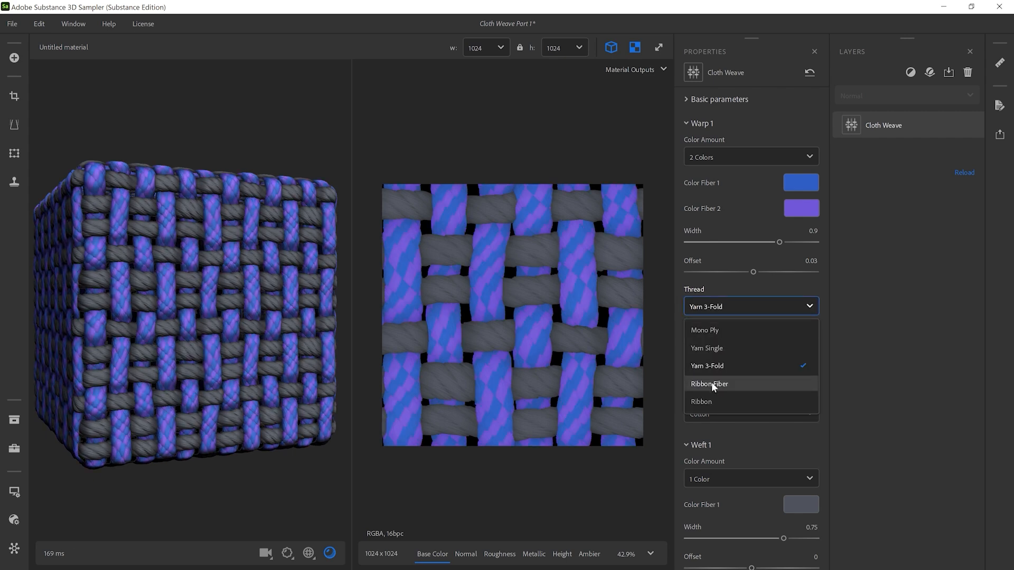
click(709, 384)
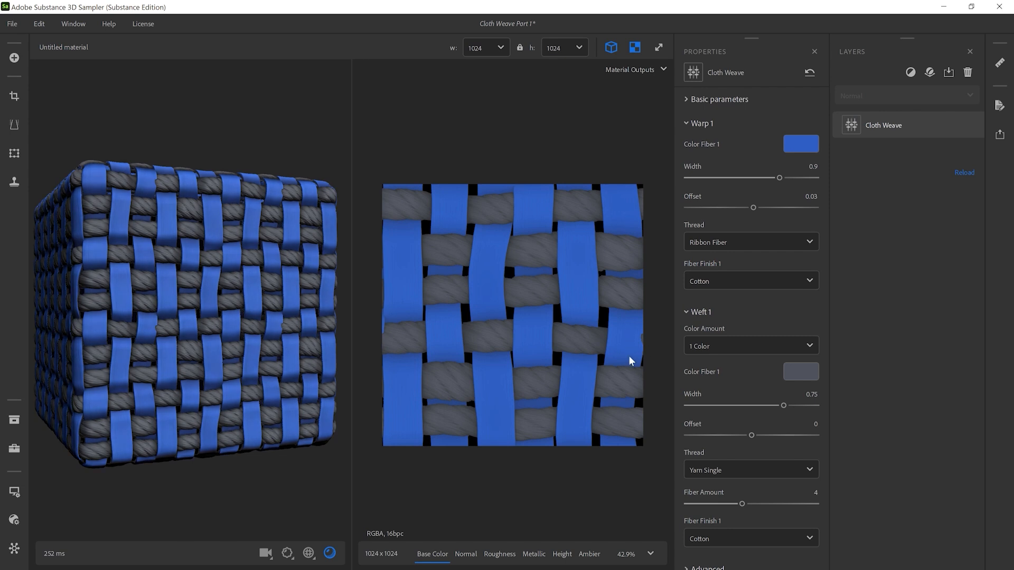
click(751, 281)
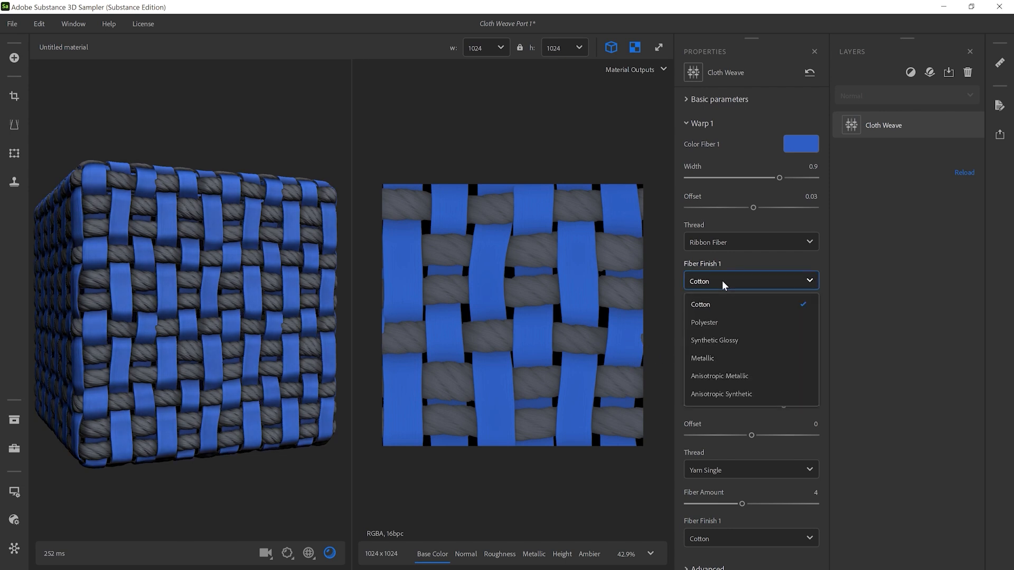
click(720, 376)
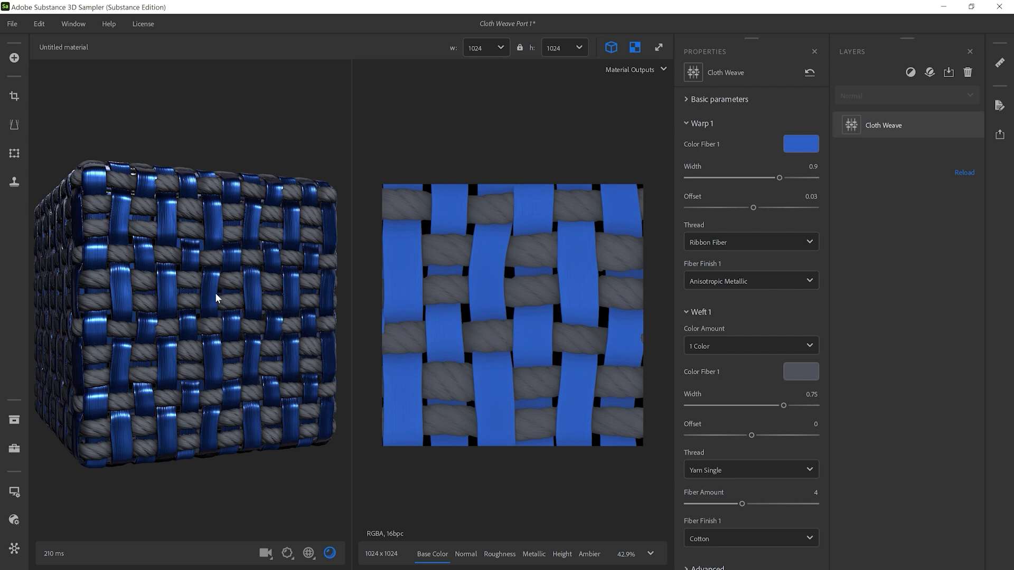
Close the Channel Settings panel and restore the twisted yarn warp thread type.
click(13, 545)
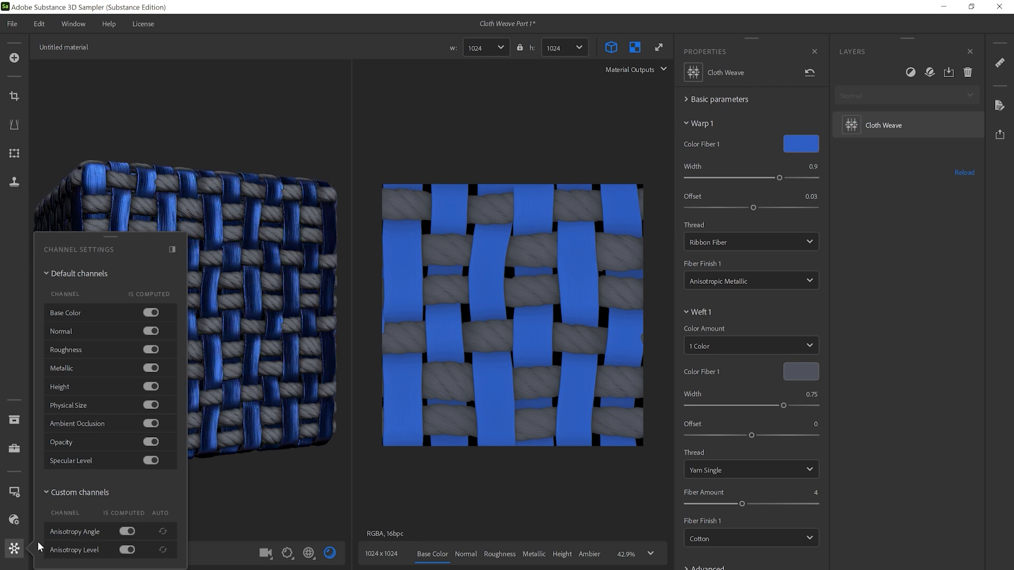
click(11, 555)
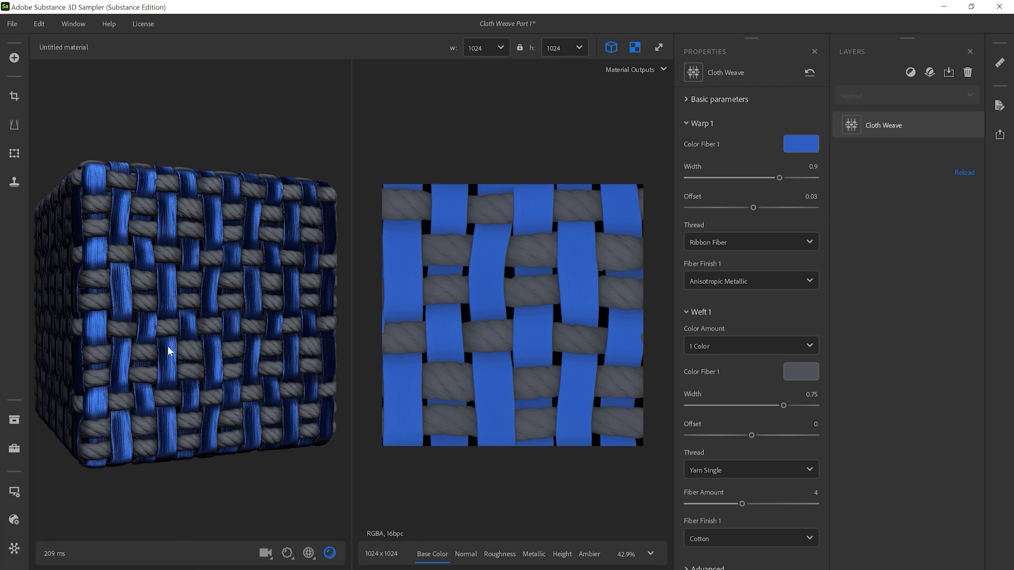
click(751, 241)
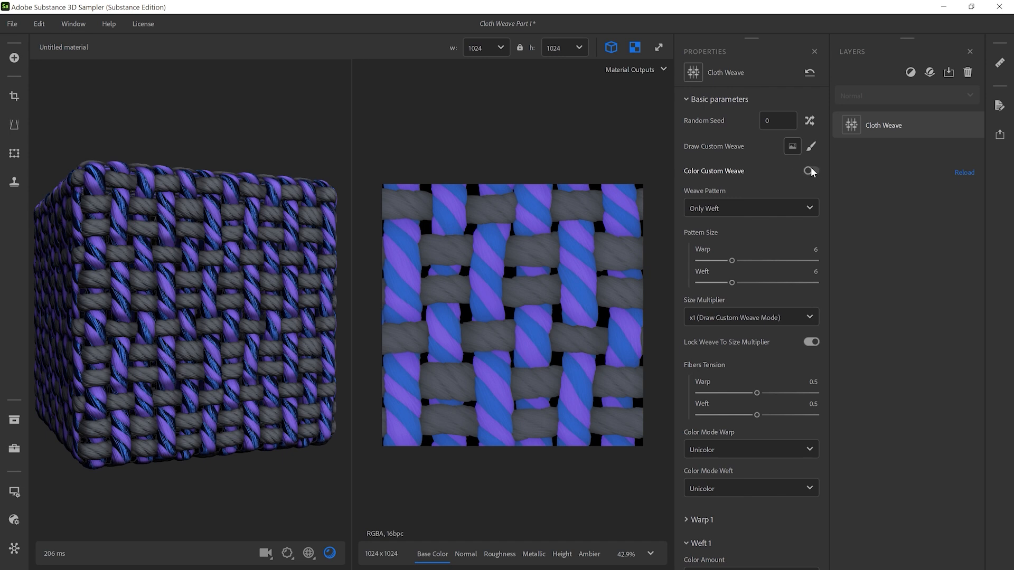
Enable Color Custom Weave and load the multicoloured pattern image as the thread colour source.
click(811, 171)
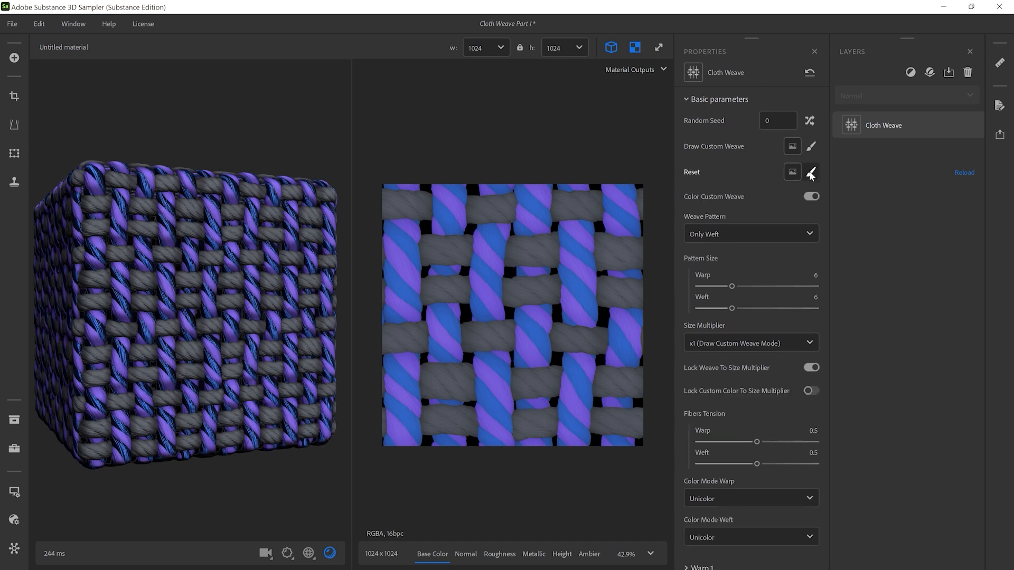
click(811, 172)
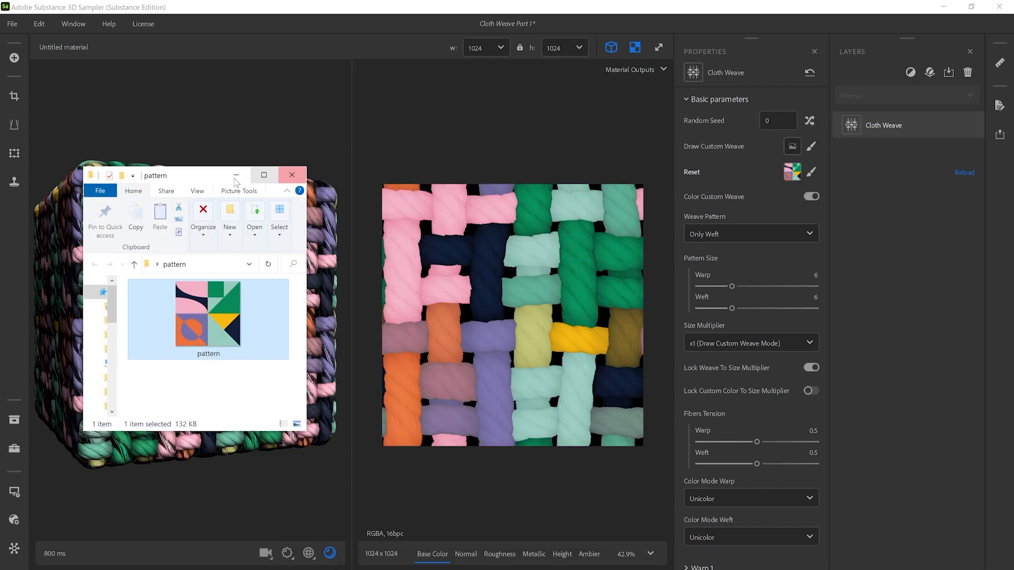
click(292, 176)
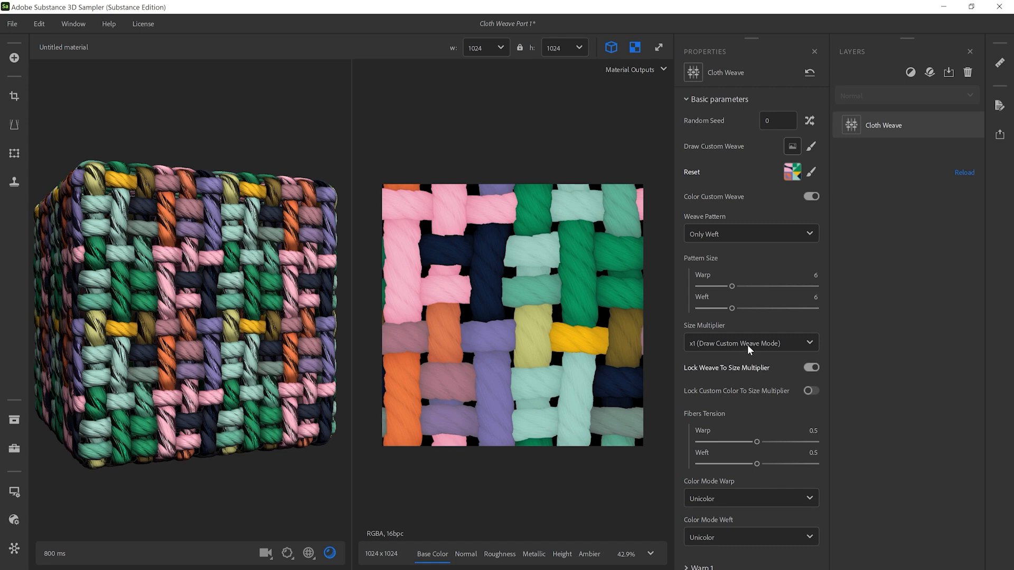
click(751, 342)
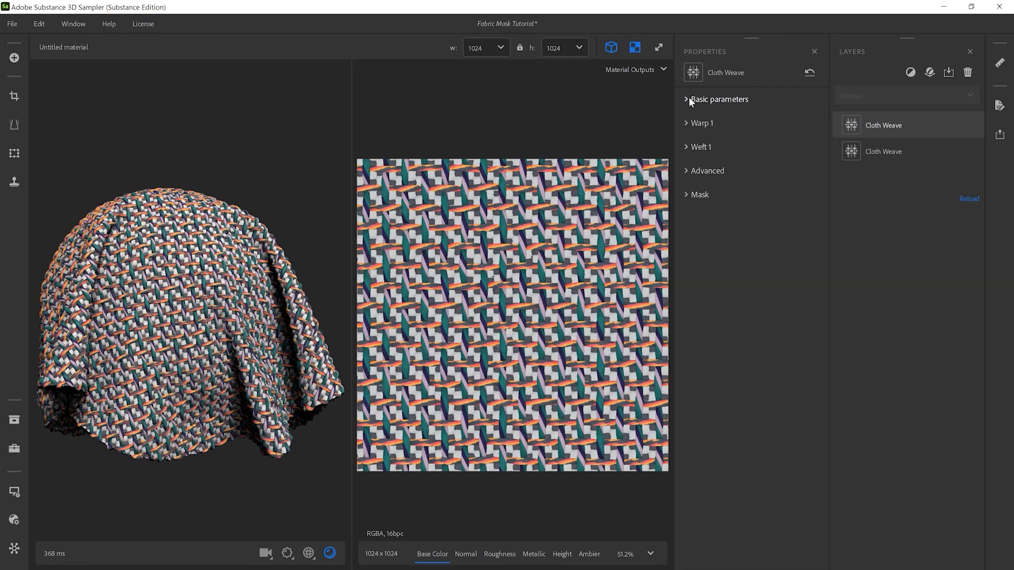
mouse_move(688, 178)
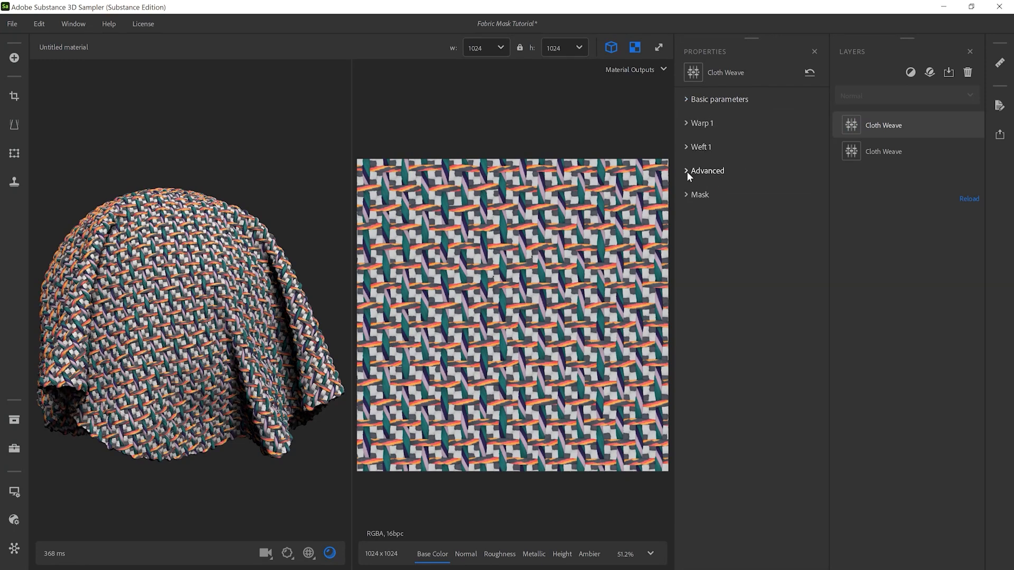
Try Height Blend on the top Cloth Weave layer with Height Position 0.35 under Advanced.
click(706, 171)
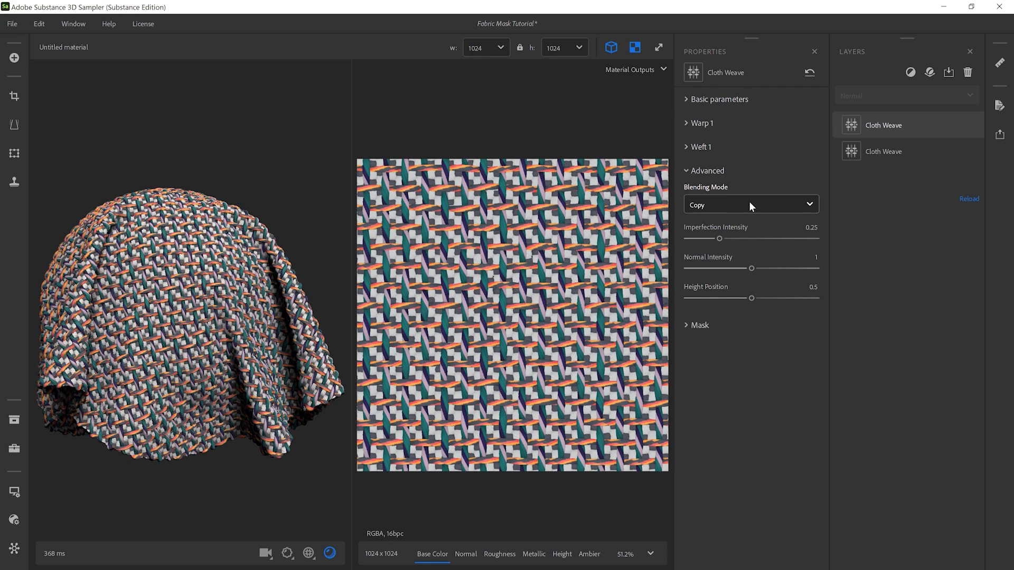
click(751, 203)
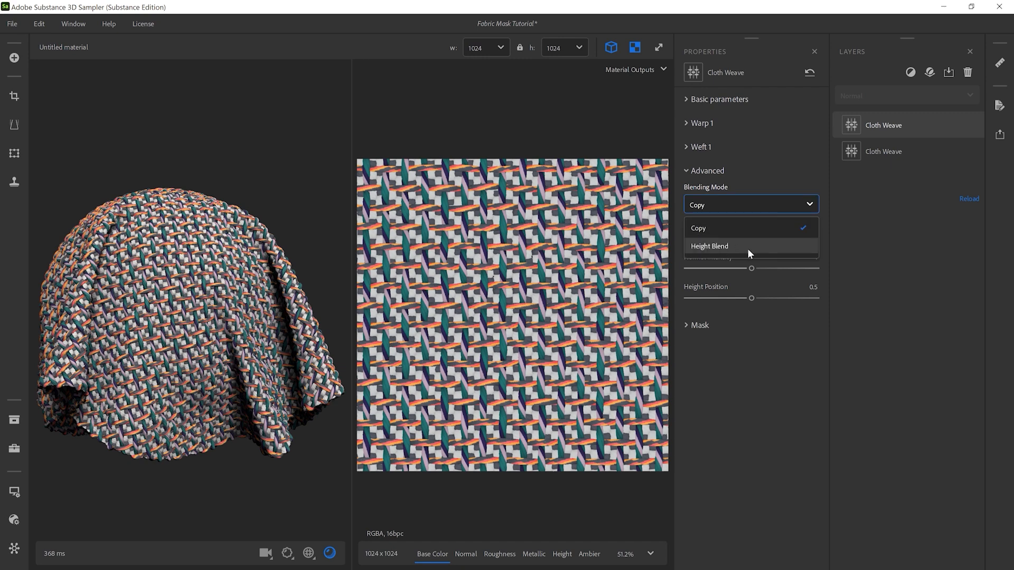
click(710, 246)
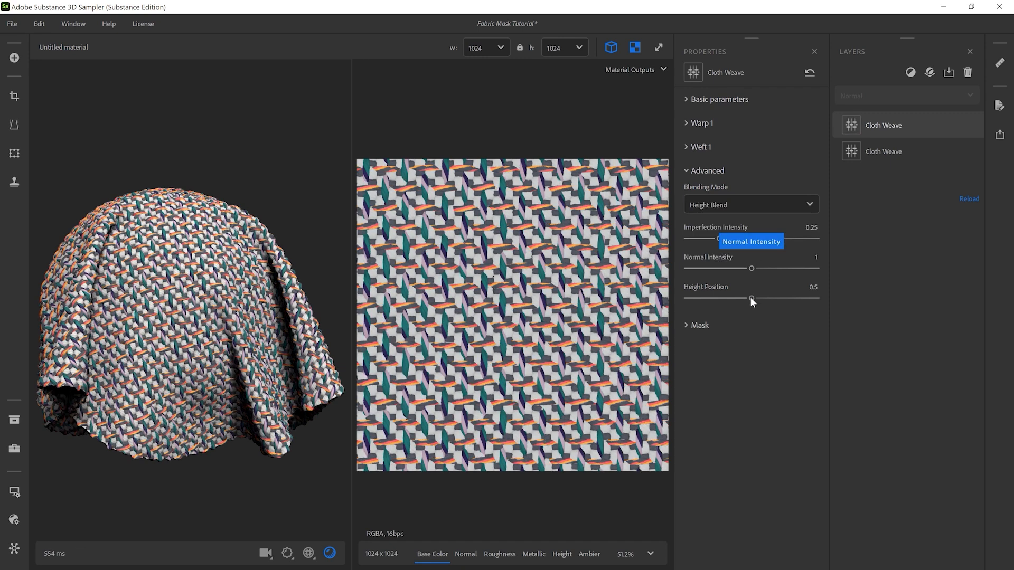
drag(751, 299, 744, 299)
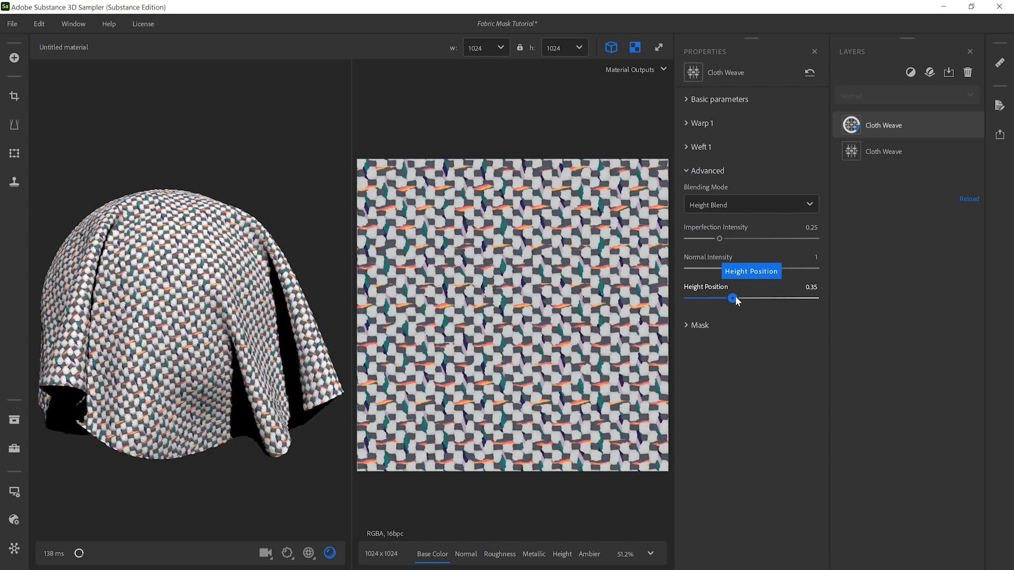
click(752, 205)
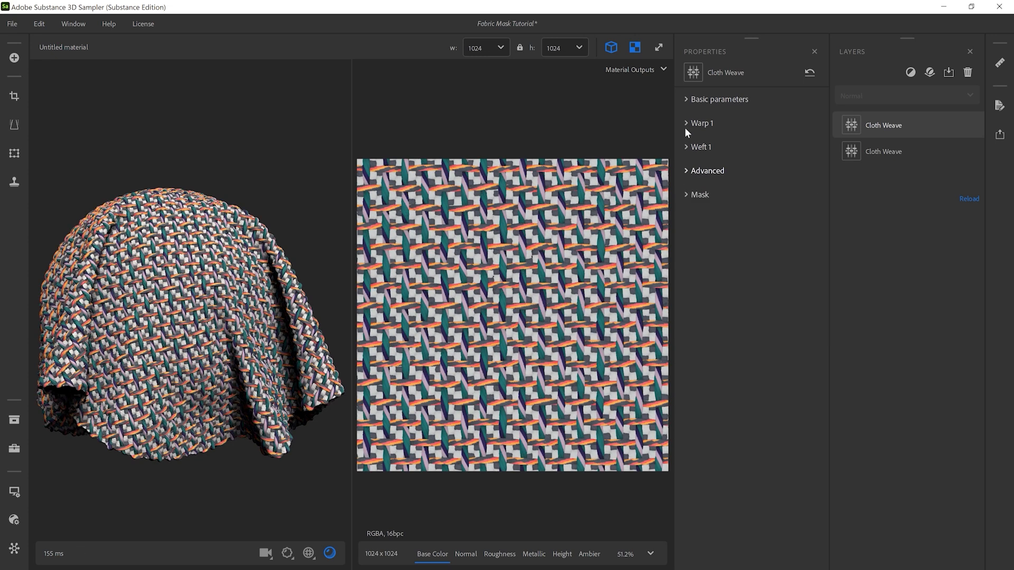
Peek at Warp 1, then enable Use Custom Mask in the top layer's Mask section.
click(702, 122)
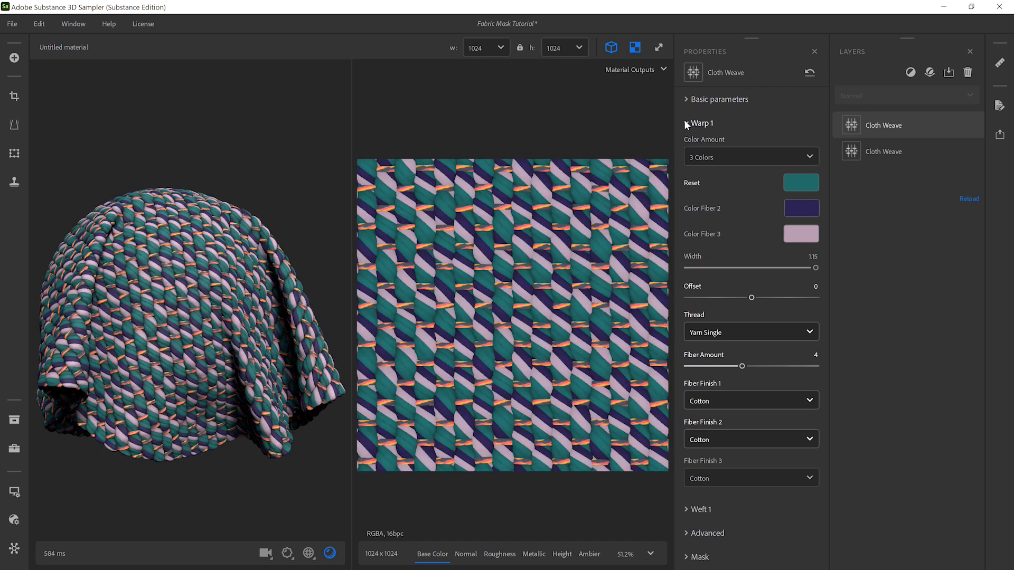
click(687, 124)
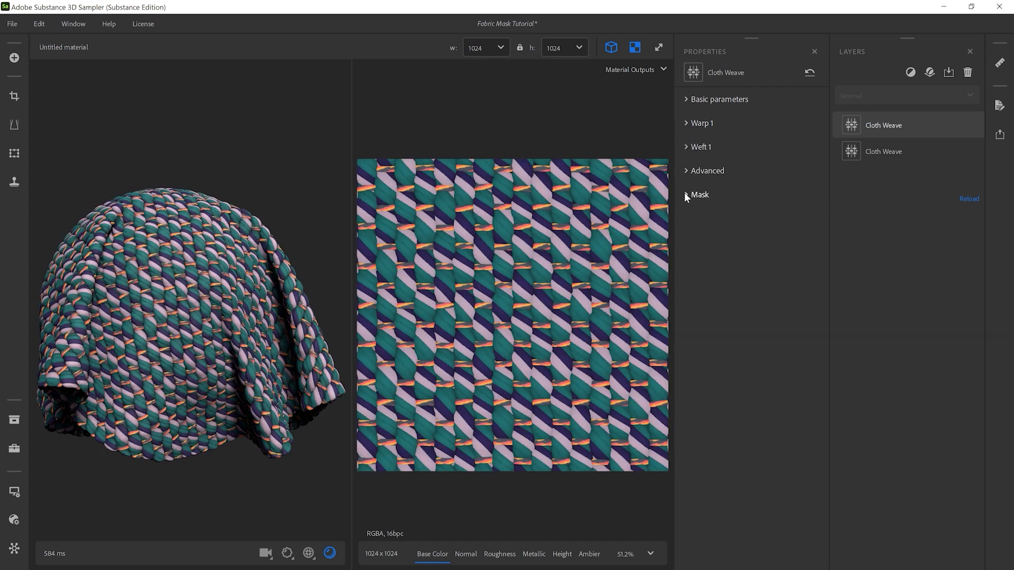
click(699, 194)
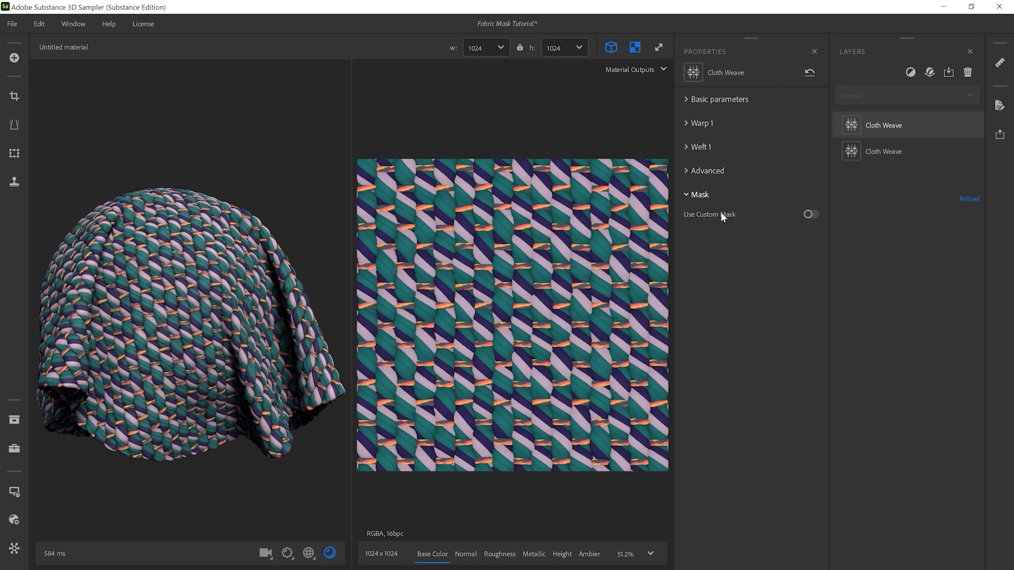
click(811, 214)
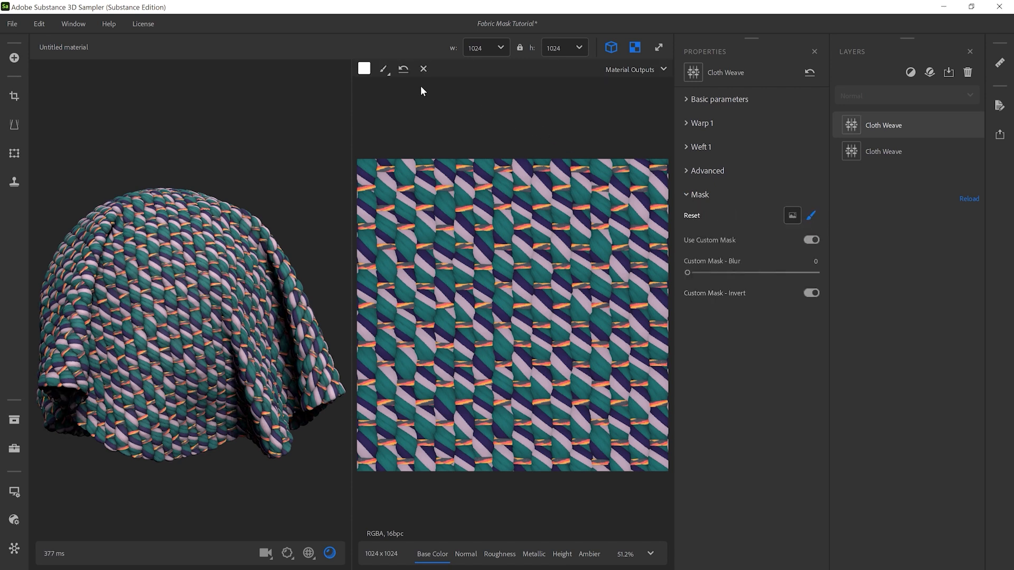
Paint a central mask region revealing the checkered lower weave, then switch Custom Mask Invert off.
click(385, 70)
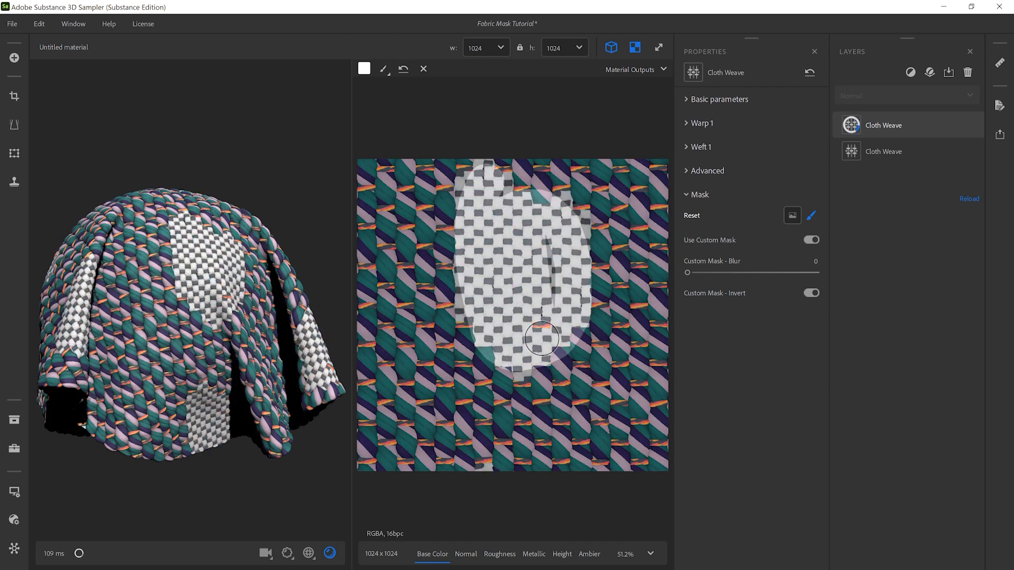
drag(542, 339, 404, 252)
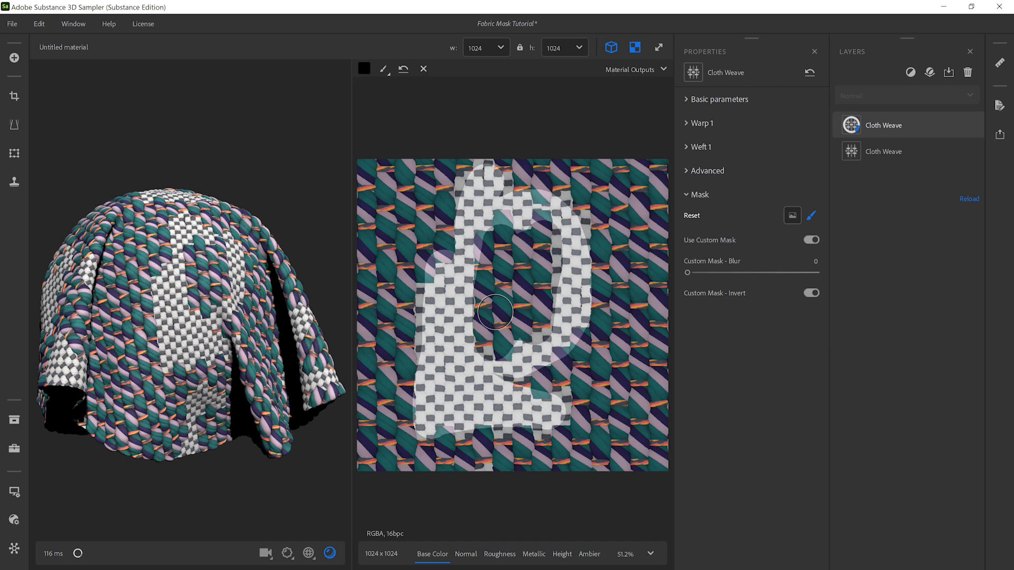
click(812, 294)
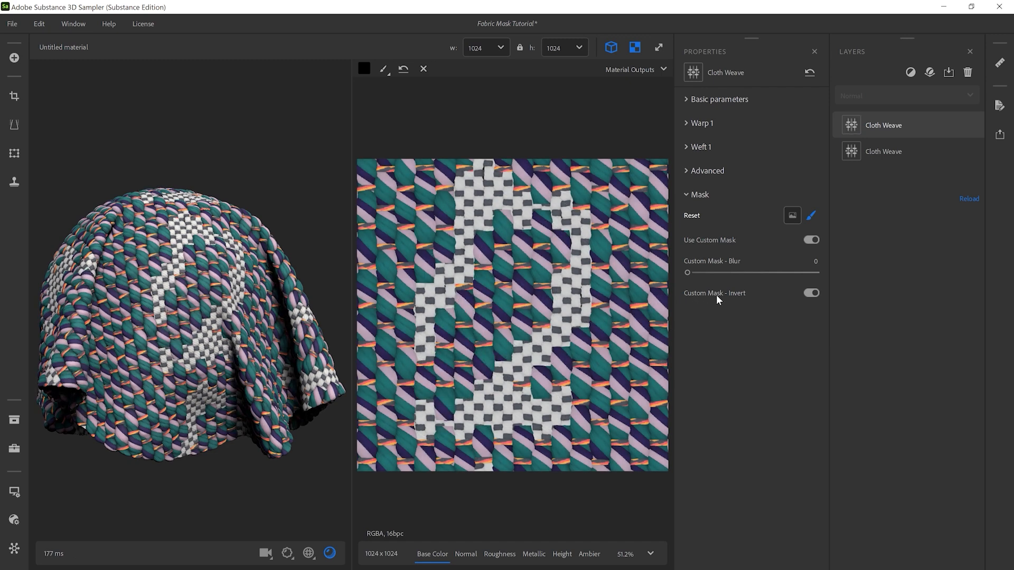
click(812, 292)
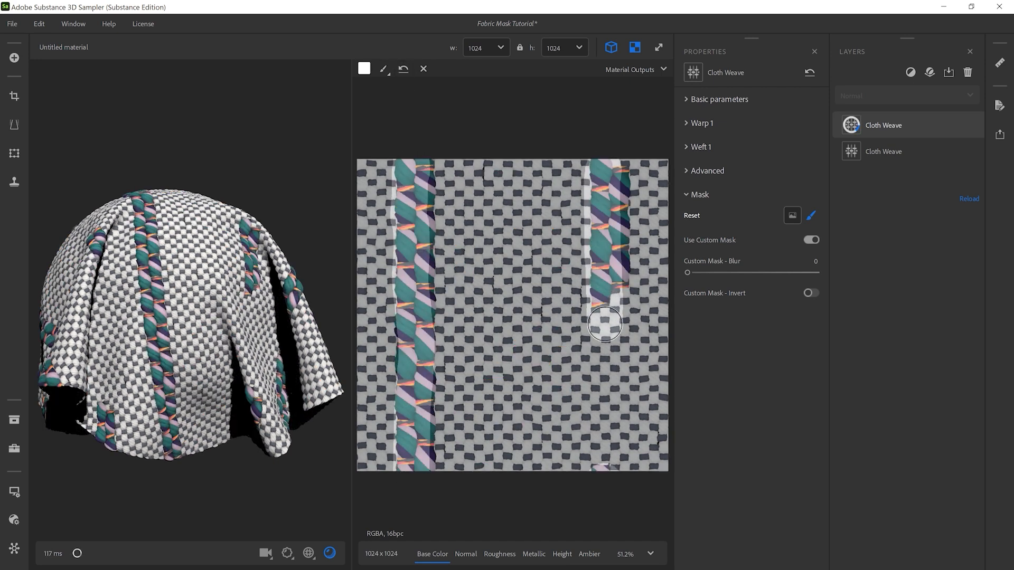
Paint a vertical teal-weave stripe into the mask and set viewport texture tiling to about 7.75.
drag(604, 323, 498, 311)
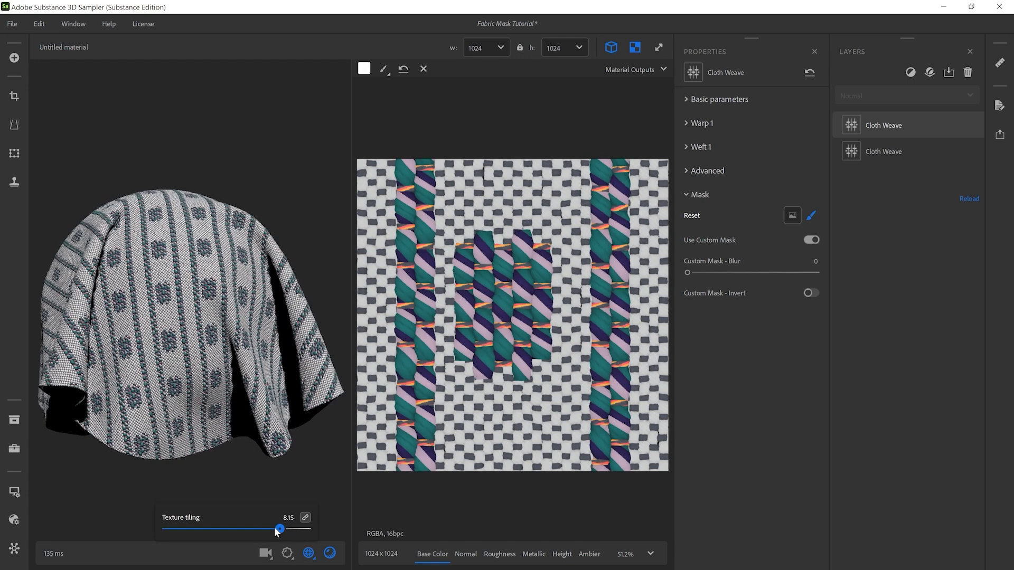
drag(279, 528, 275, 528)
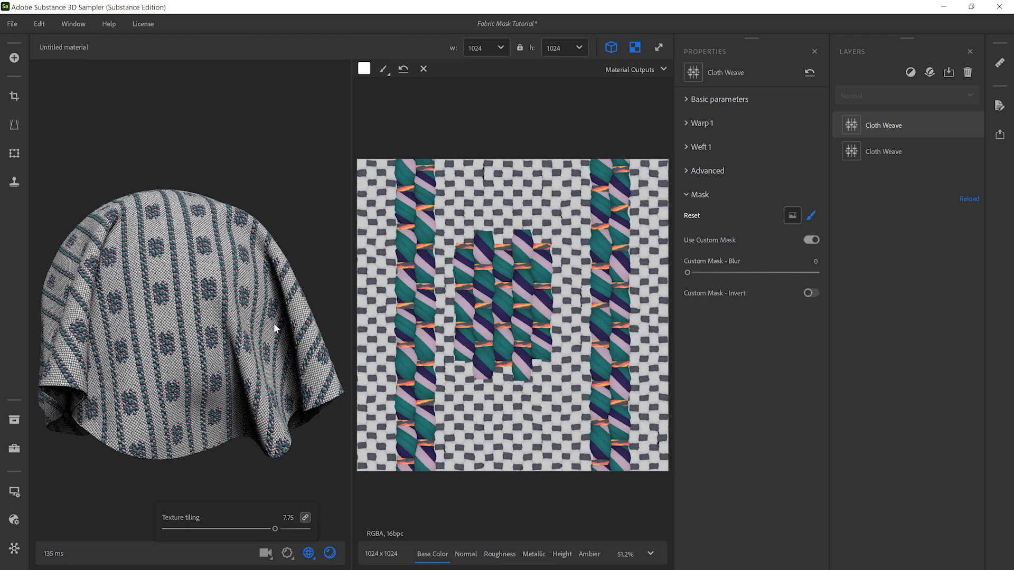